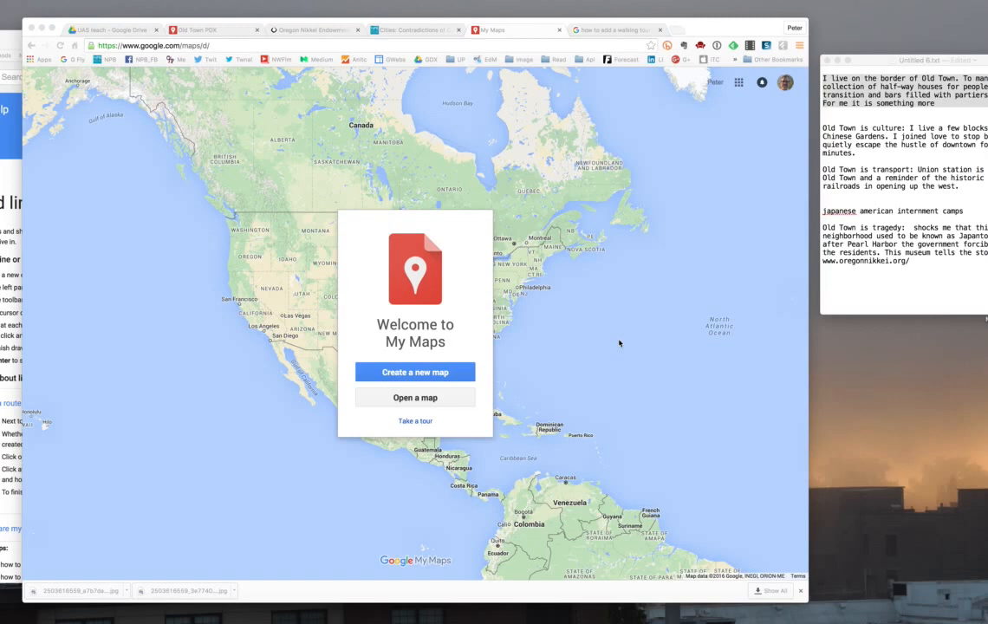
pyautogui.moveTo(614, 342)
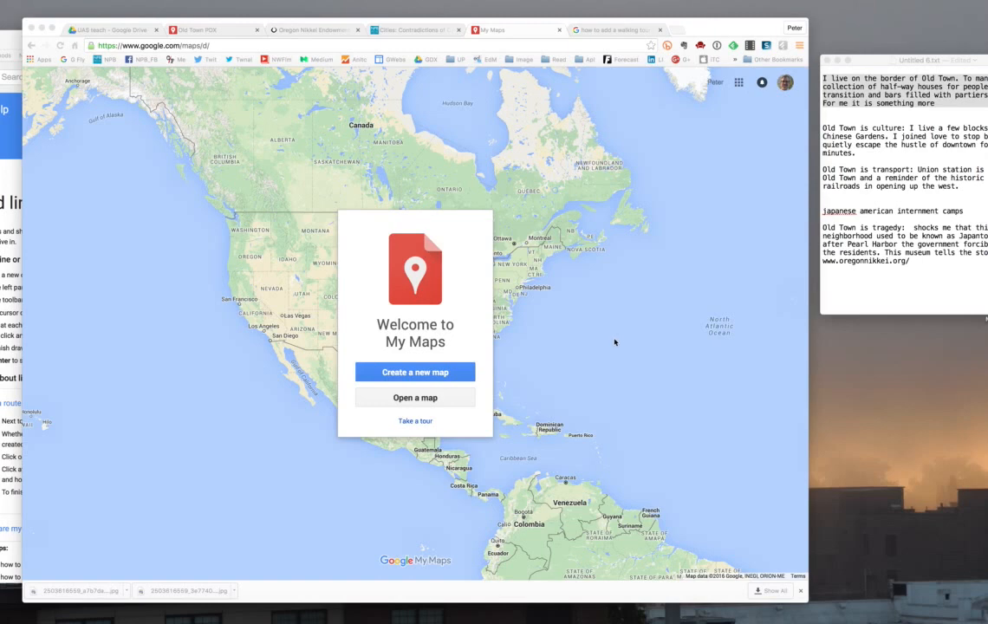
pyautogui.moveTo(440, 372)
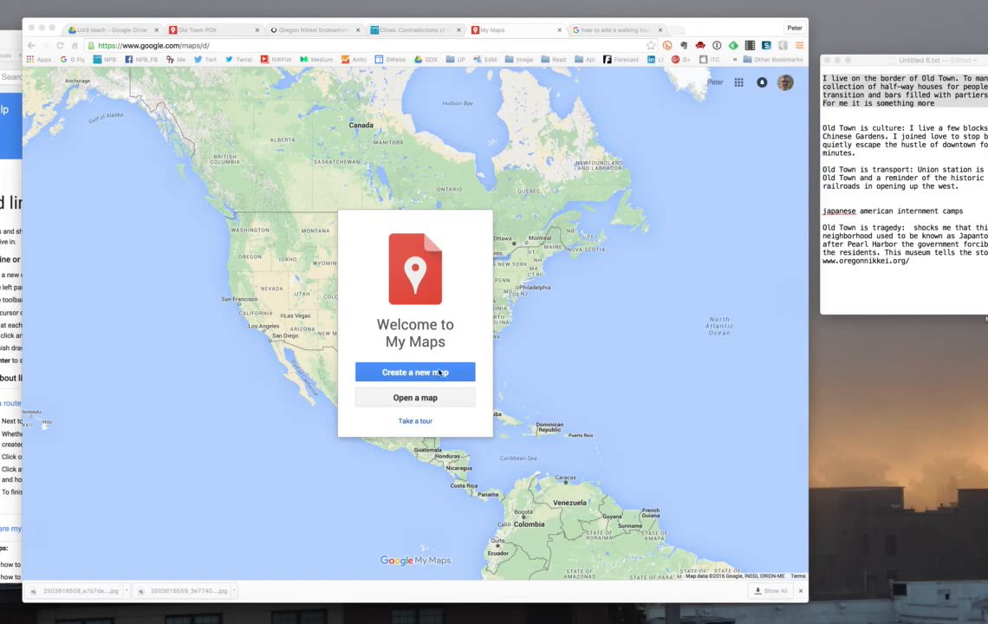
pyautogui.moveTo(396, 397)
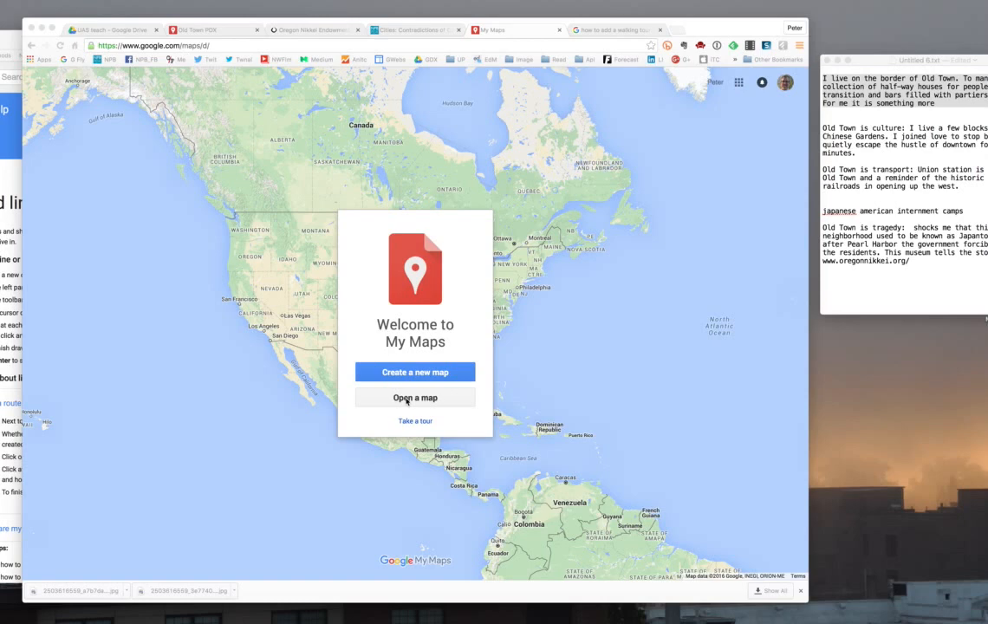
# - Choose Old Town PDX from the Created by you list and load it for editing
pyautogui.click(415, 397)
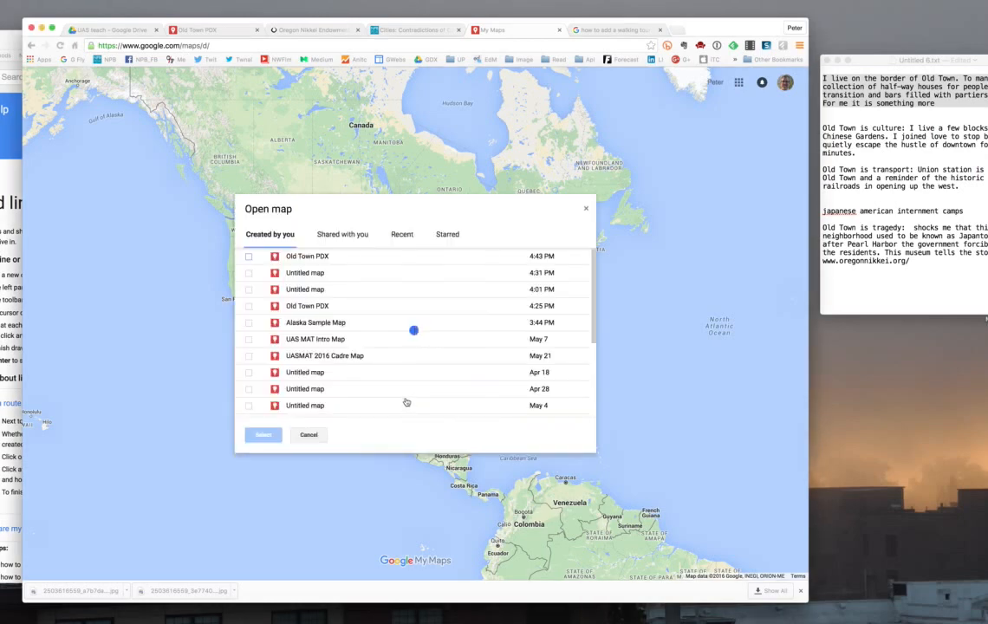
pyautogui.click(249, 255)
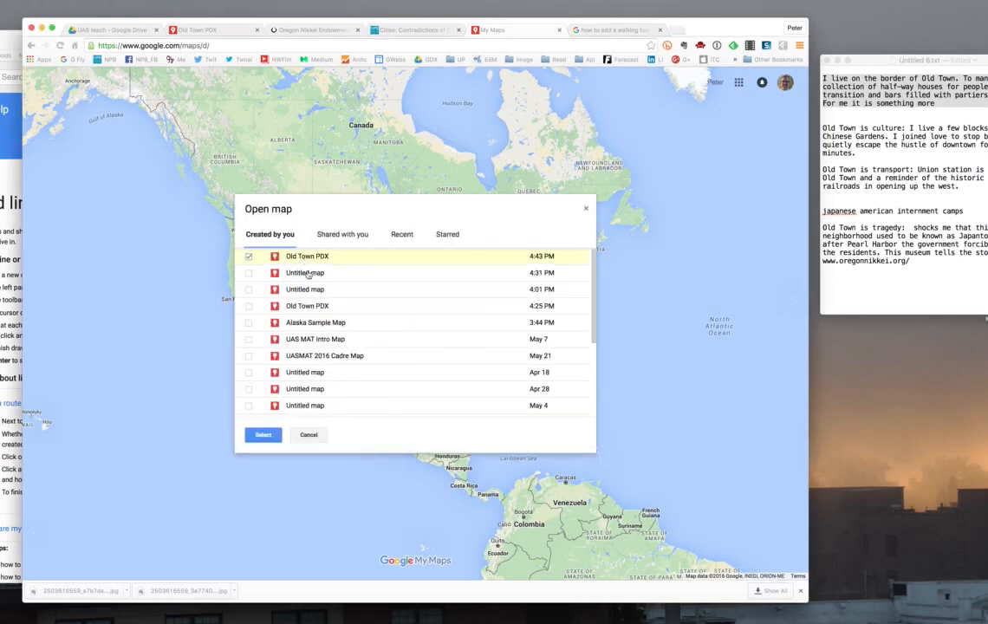
pyautogui.click(262, 435)
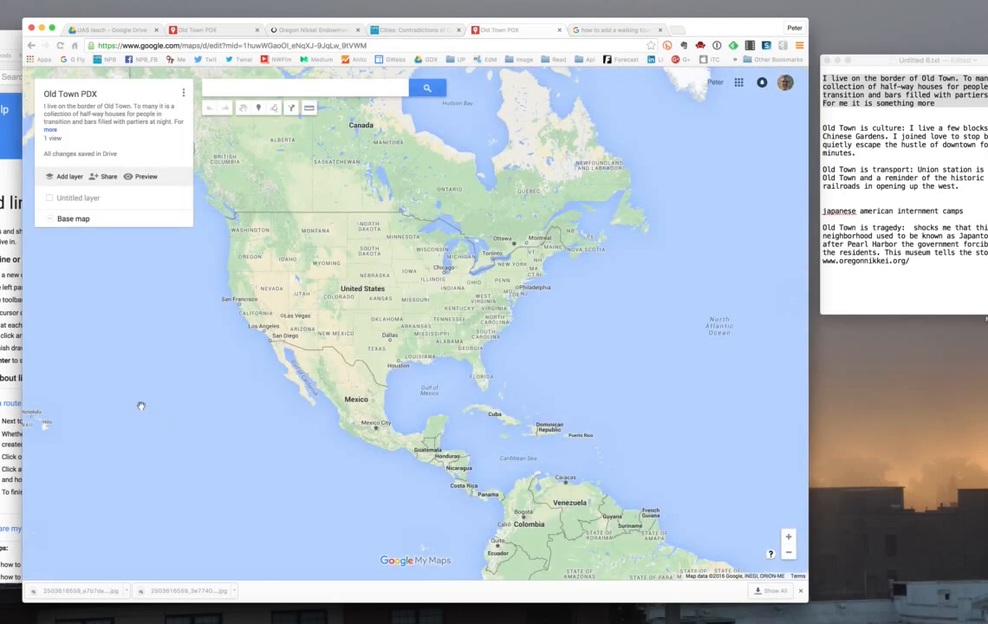
pyautogui.moveTo(584, 397)
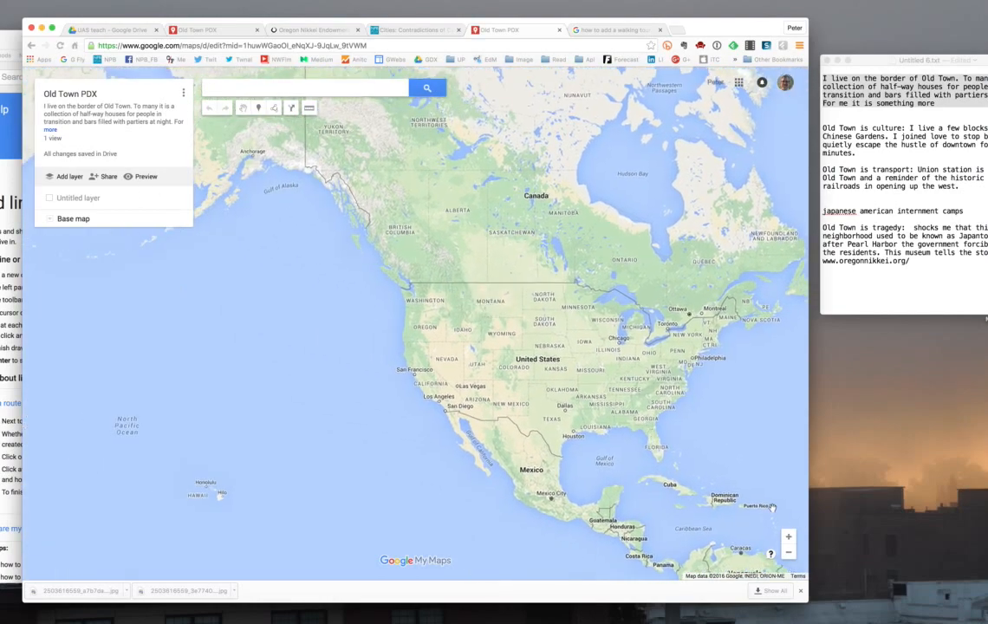
pyautogui.click(788, 537)
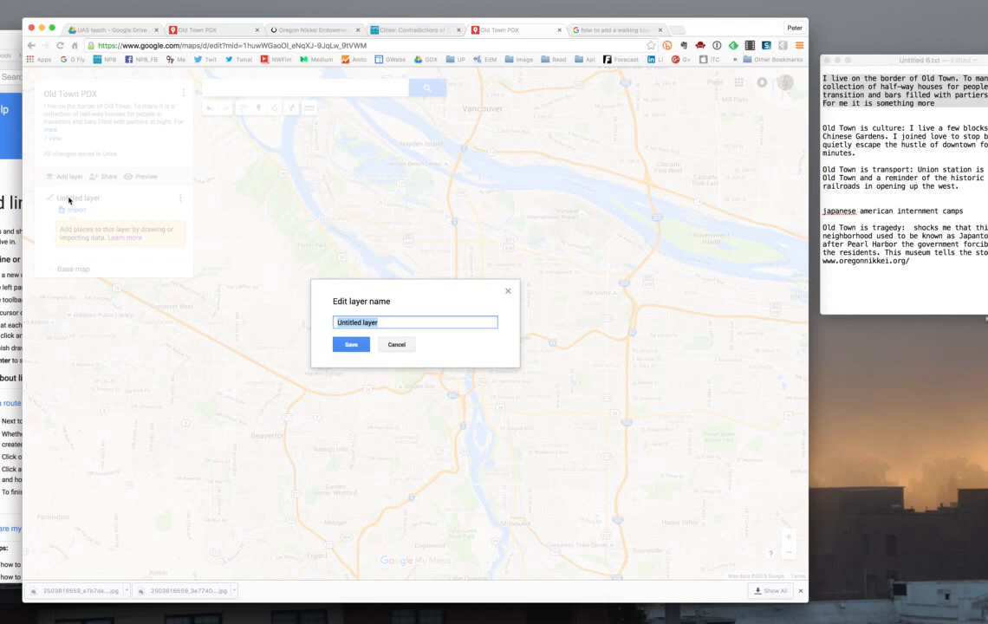
pyautogui.moveTo(387, 302)
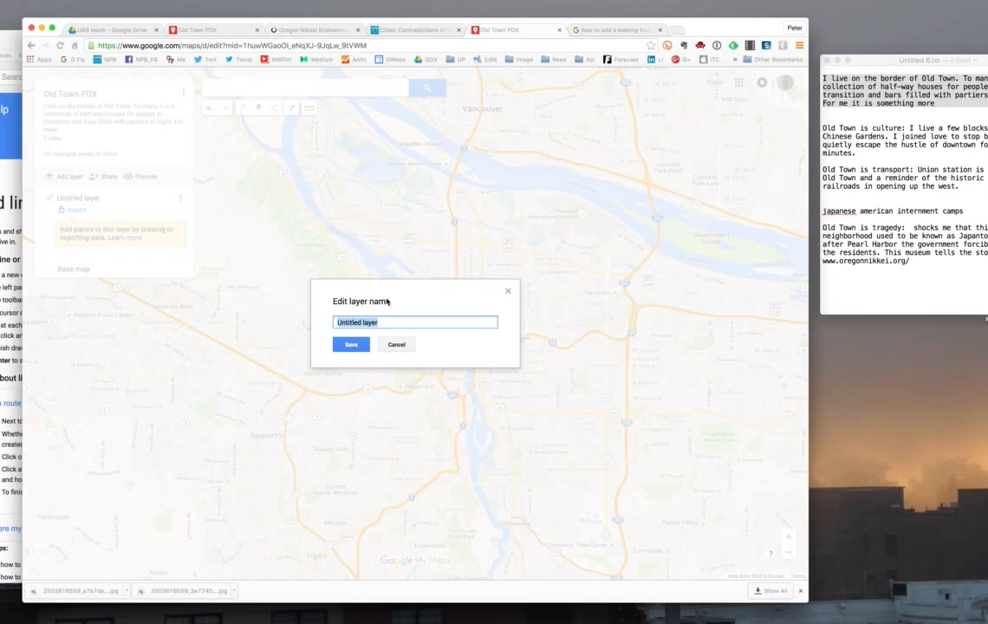
# - Name the layer 'Destinations' and dismiss the map title editor, keeping Old Town PDX
pyautogui.write('Destinations')
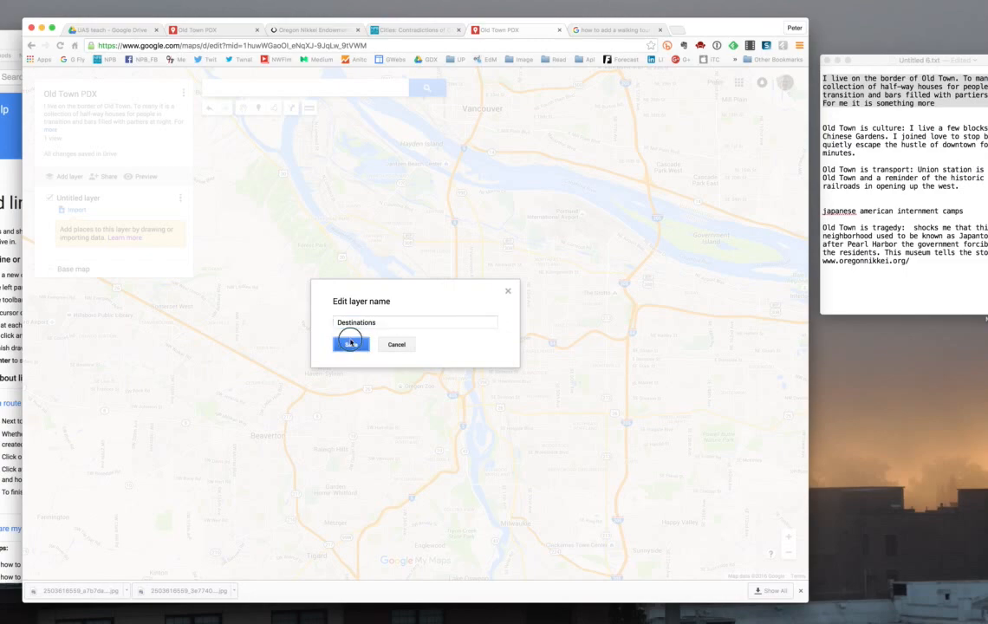
pyautogui.click(351, 344)
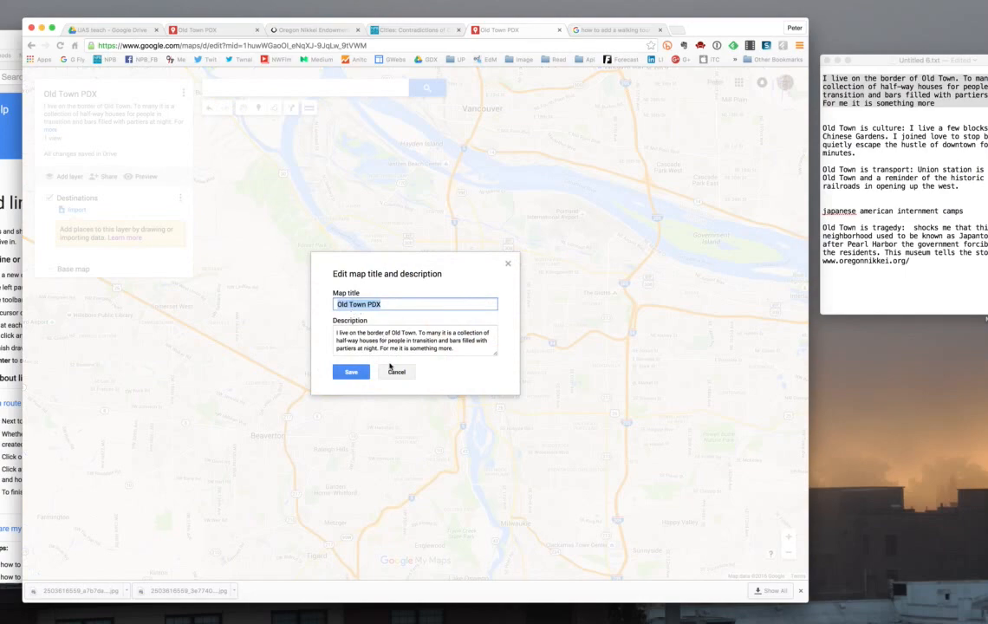
pyautogui.click(350, 371)
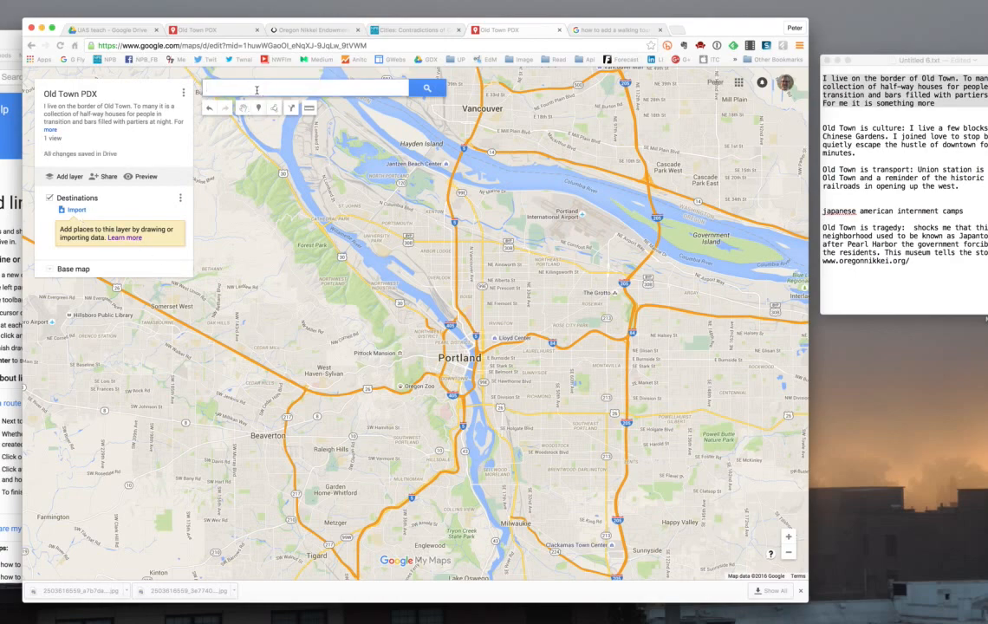
# - Find Union Station in Portland and add it to the Destinations layer
pyautogui.write('U')
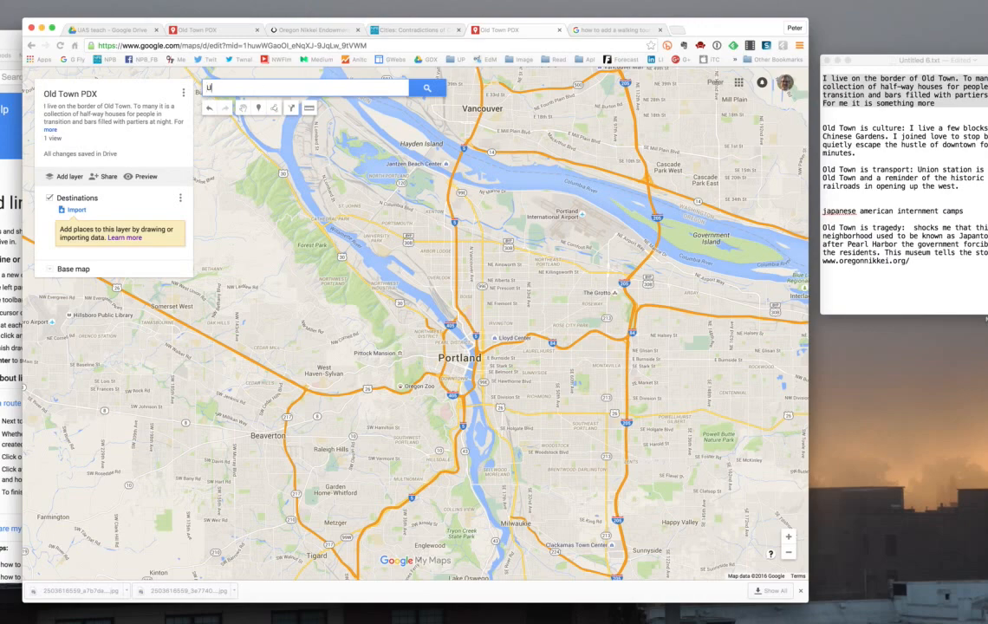
pyautogui.write('Union')
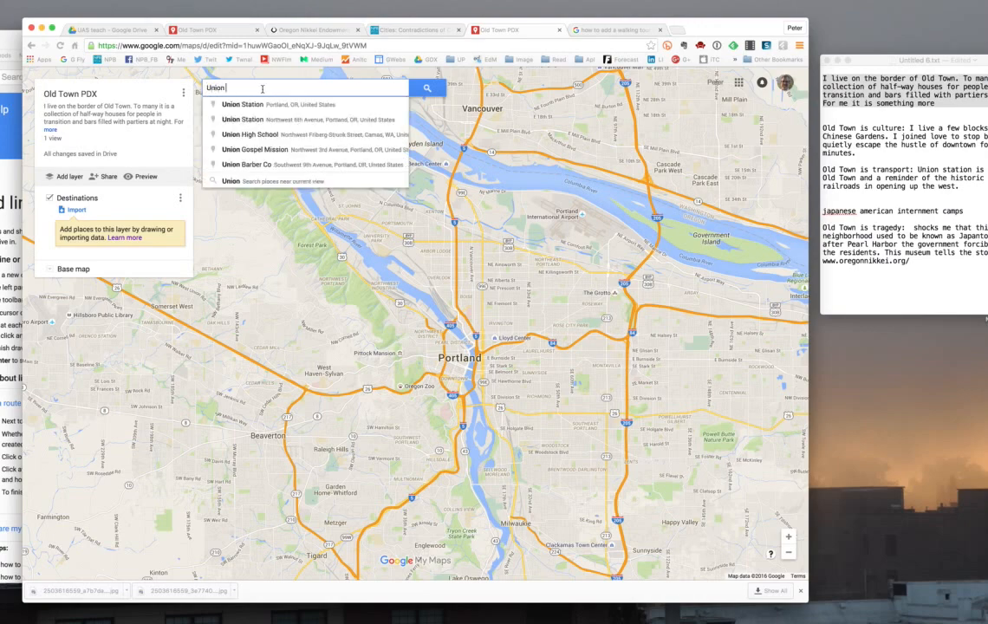
pyautogui.click(236, 104)
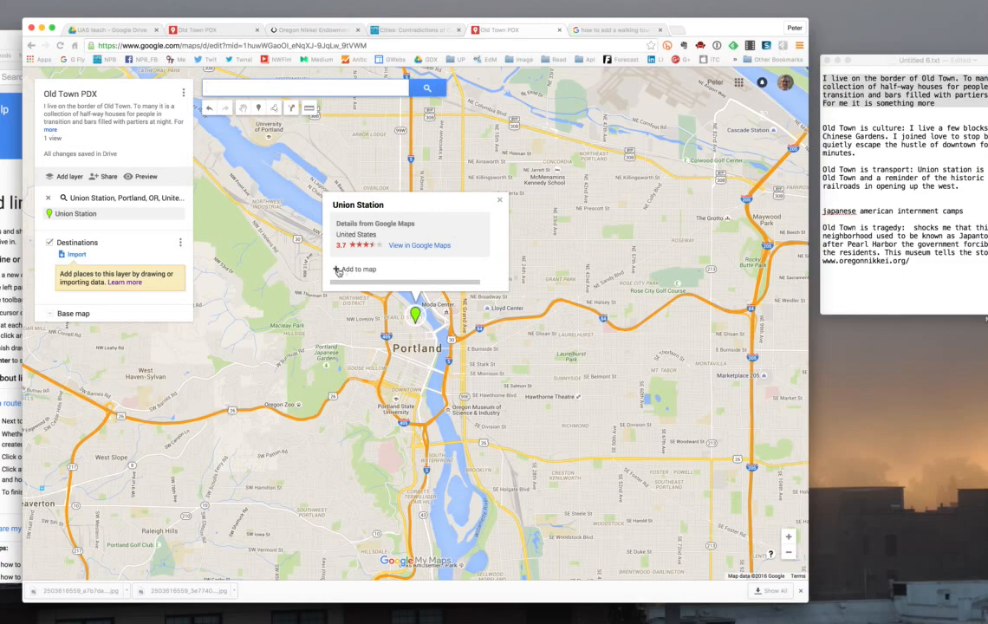
pyautogui.click(340, 268)
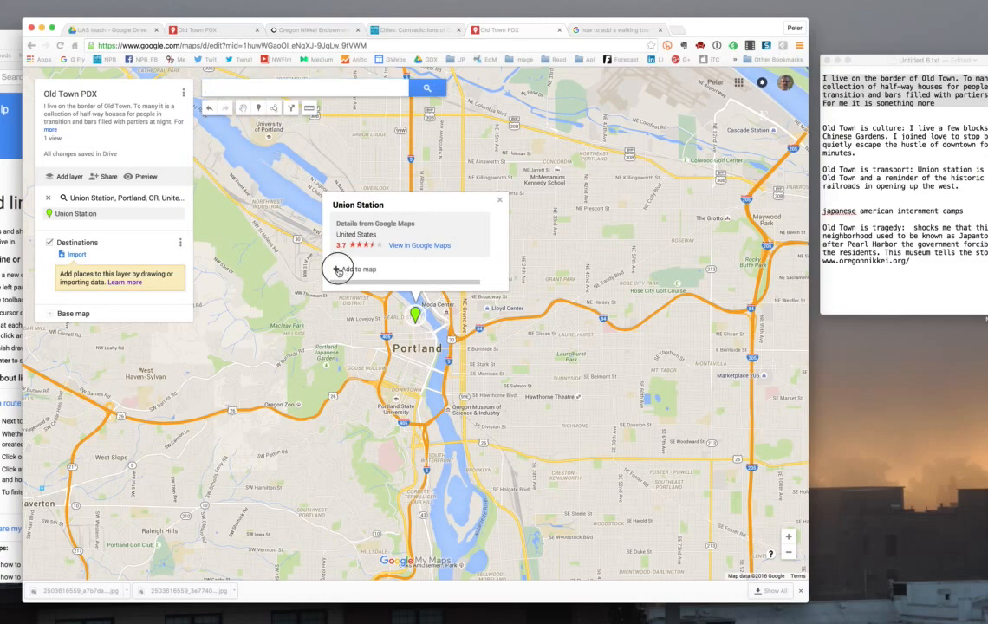
# - Find Lan Su Chinese Garden and add it to the map
pyautogui.click(338, 269)
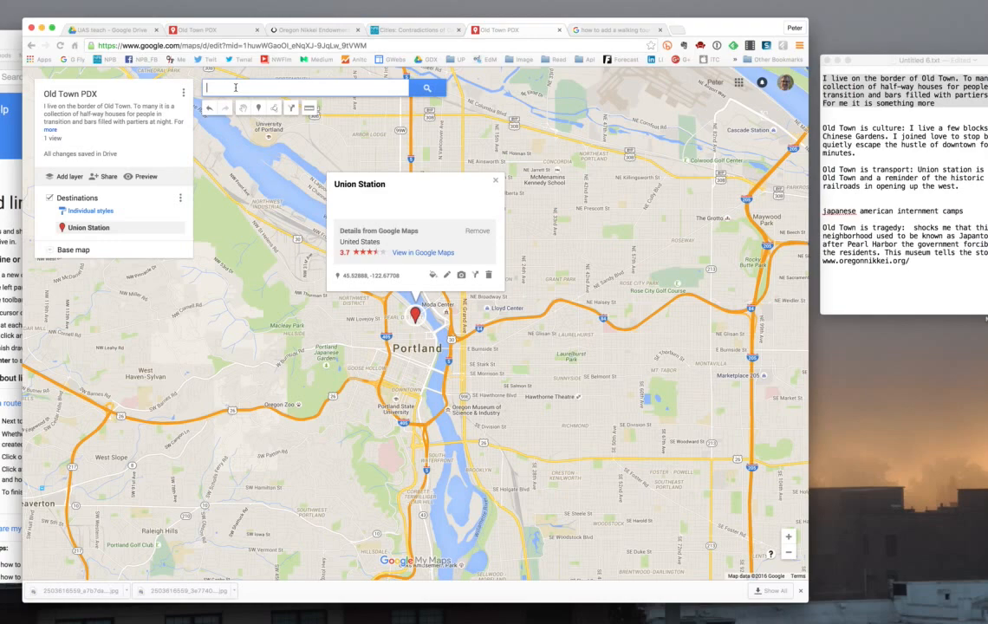
pyautogui.write('L')
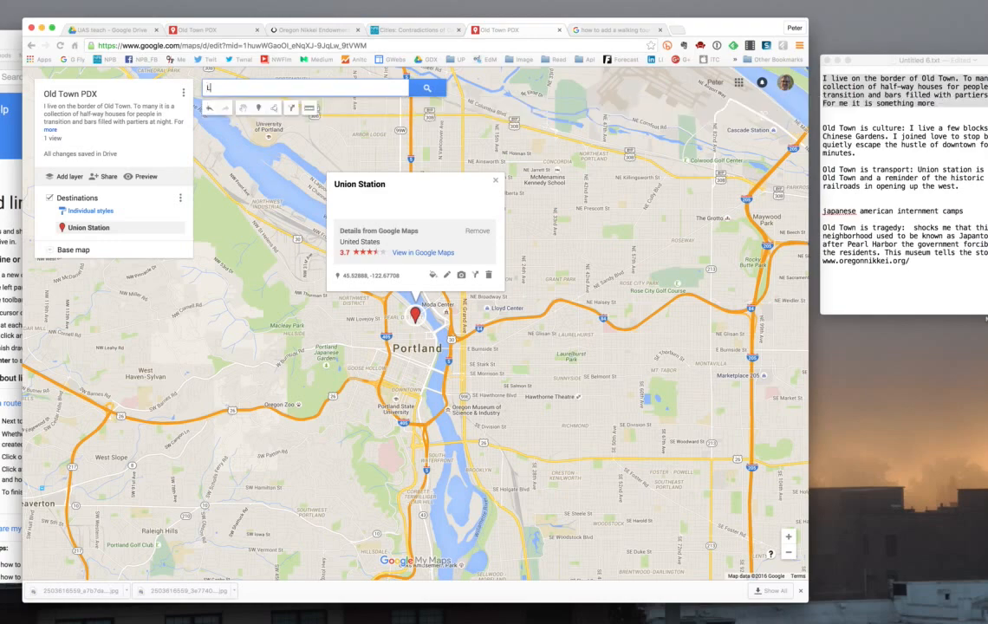
pyautogui.write('Lan su')
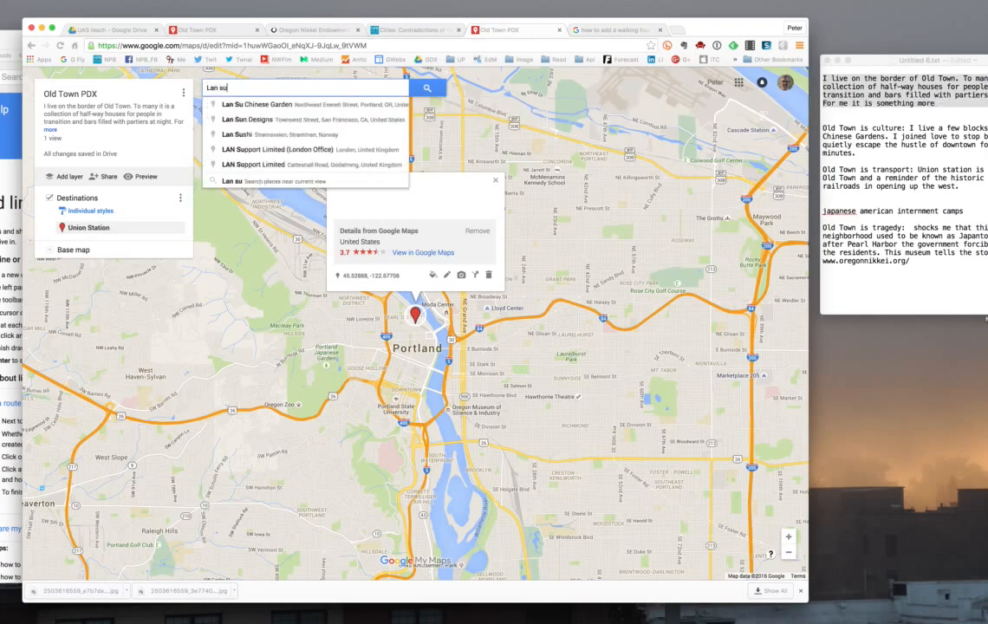
pyautogui.click(251, 102)
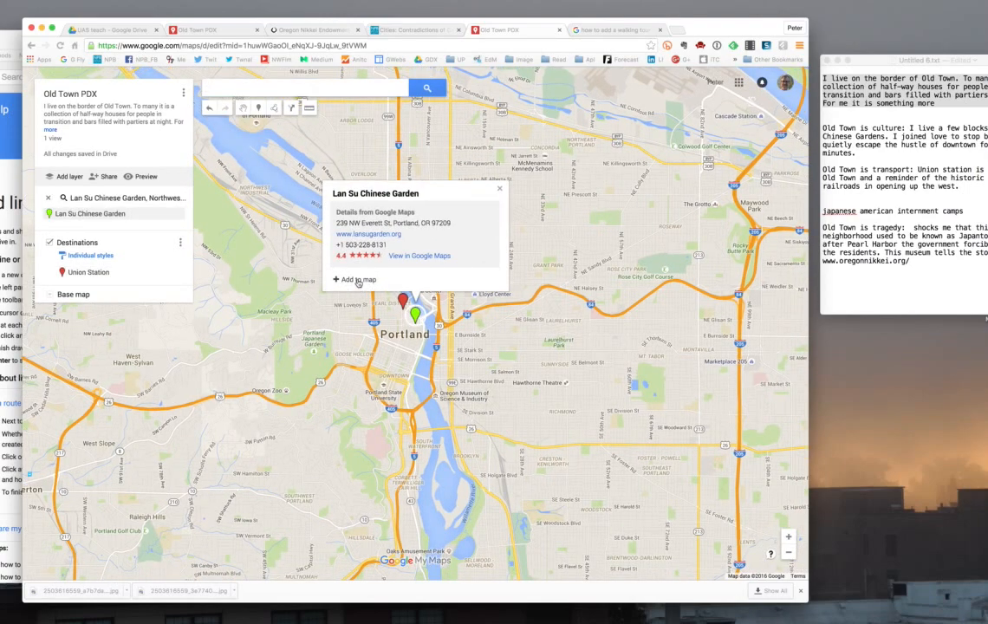
pyautogui.click(354, 279)
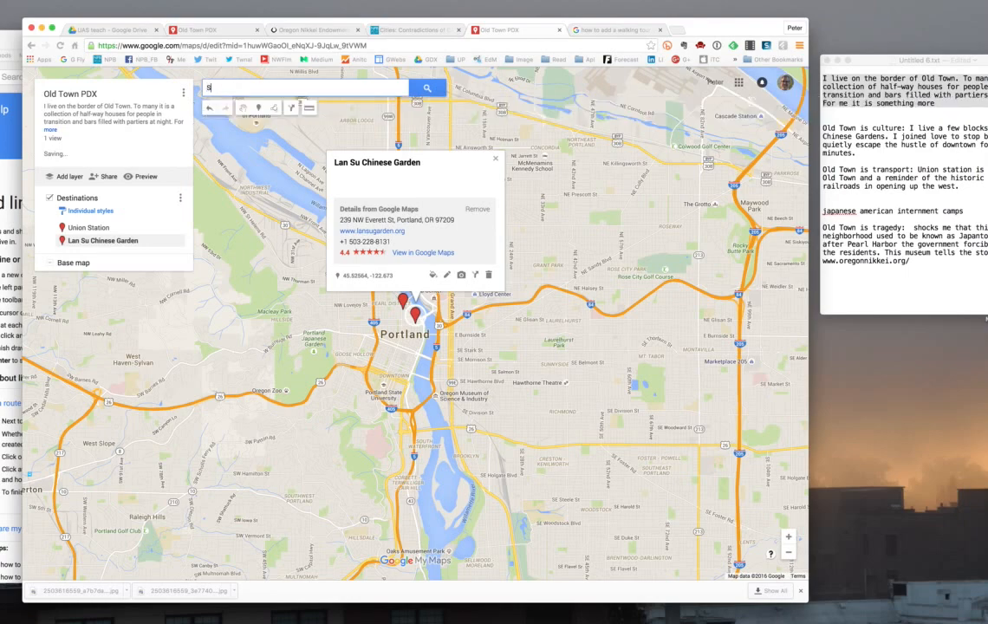
# - Find Steel Bridge and add it as the third Destinations place
pyautogui.write('Steel')
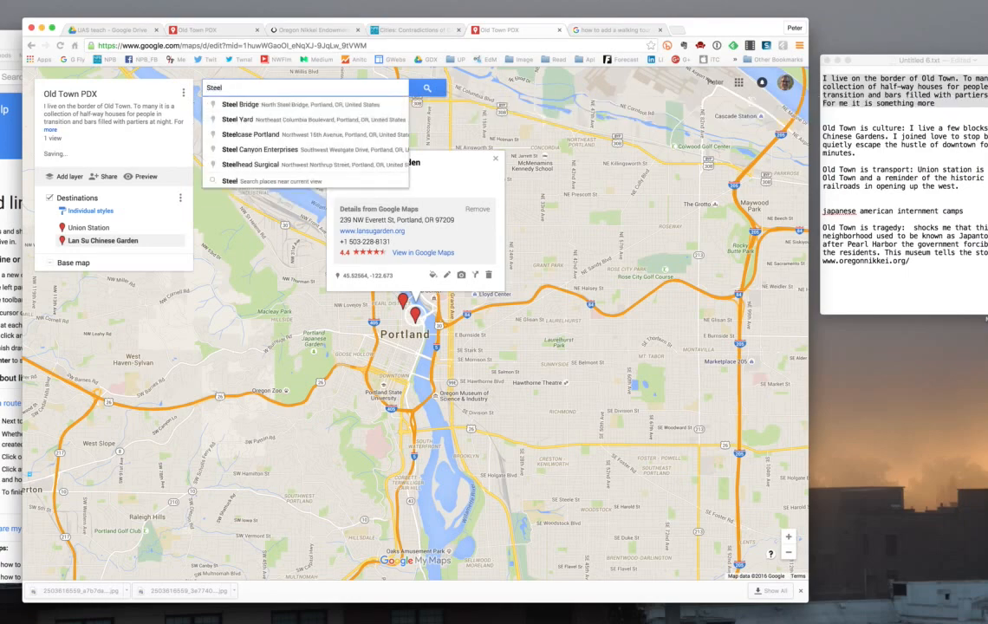
pyautogui.click(239, 104)
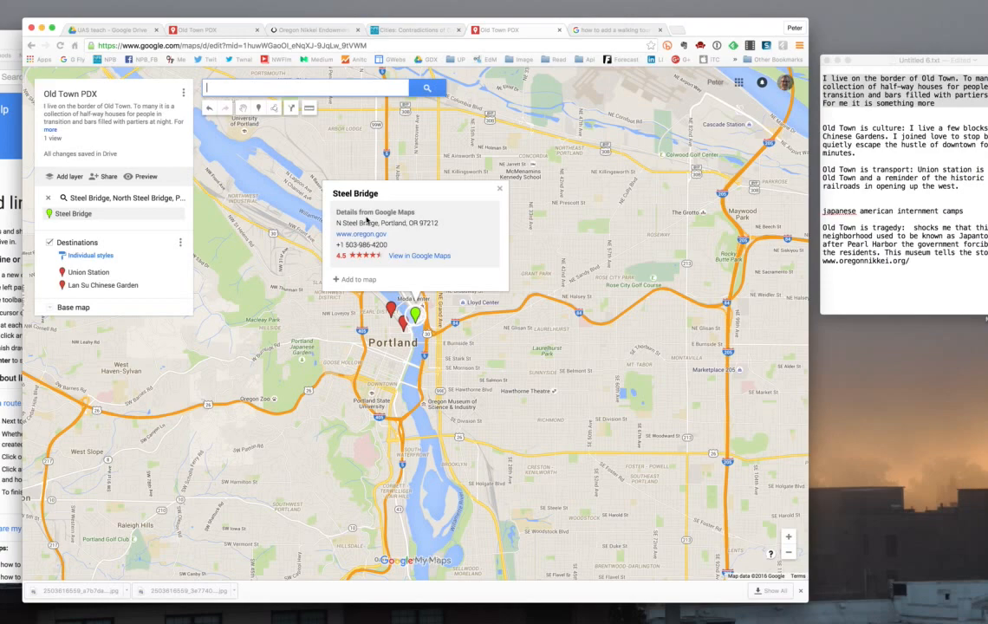
pyautogui.click(351, 279)
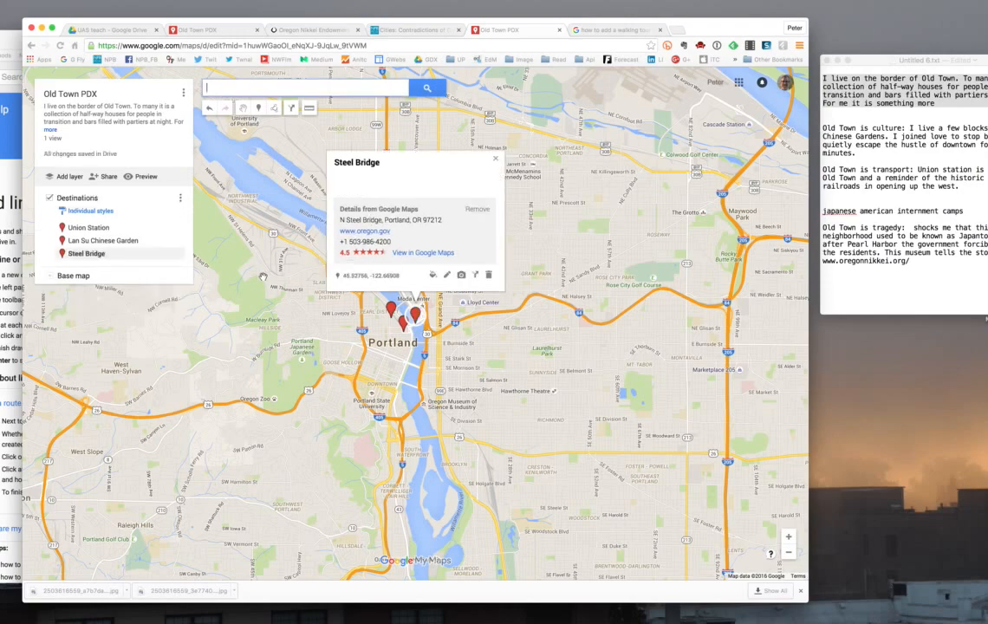
pyautogui.moveTo(180, 279)
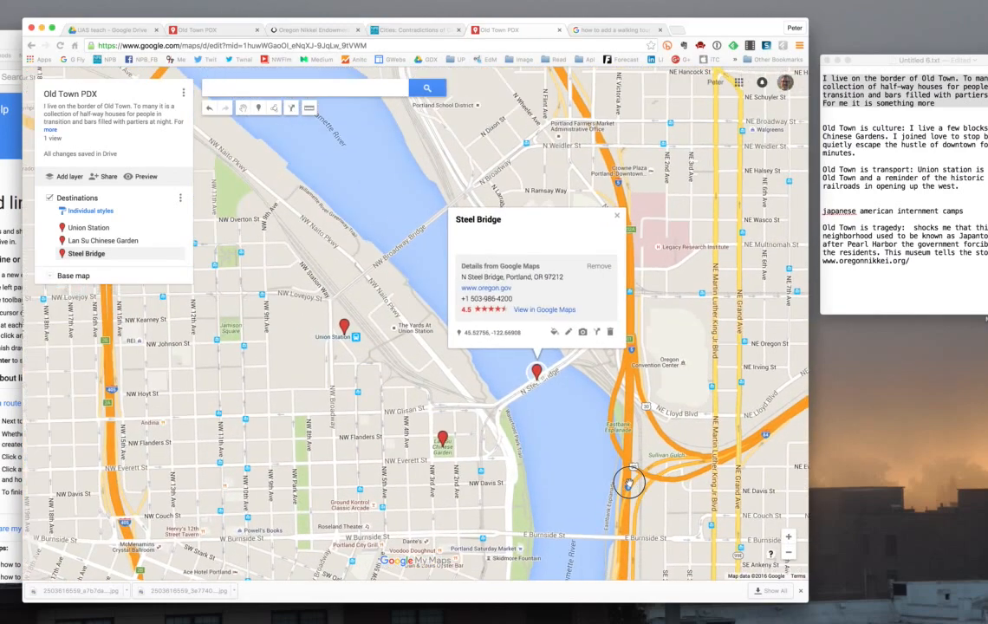
pyautogui.moveTo(216, 406)
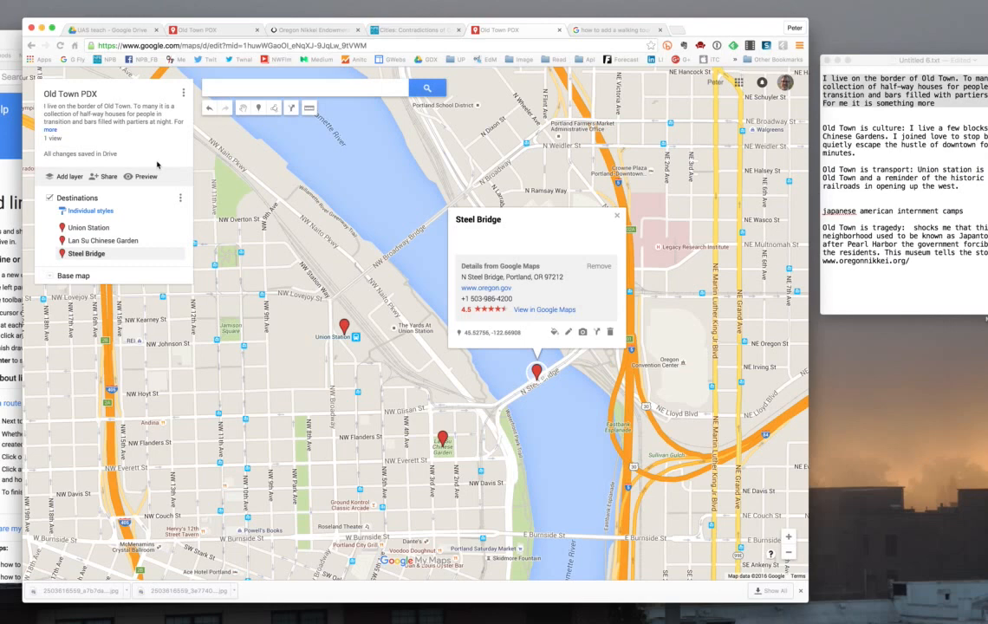
pyautogui.moveTo(881, 163)
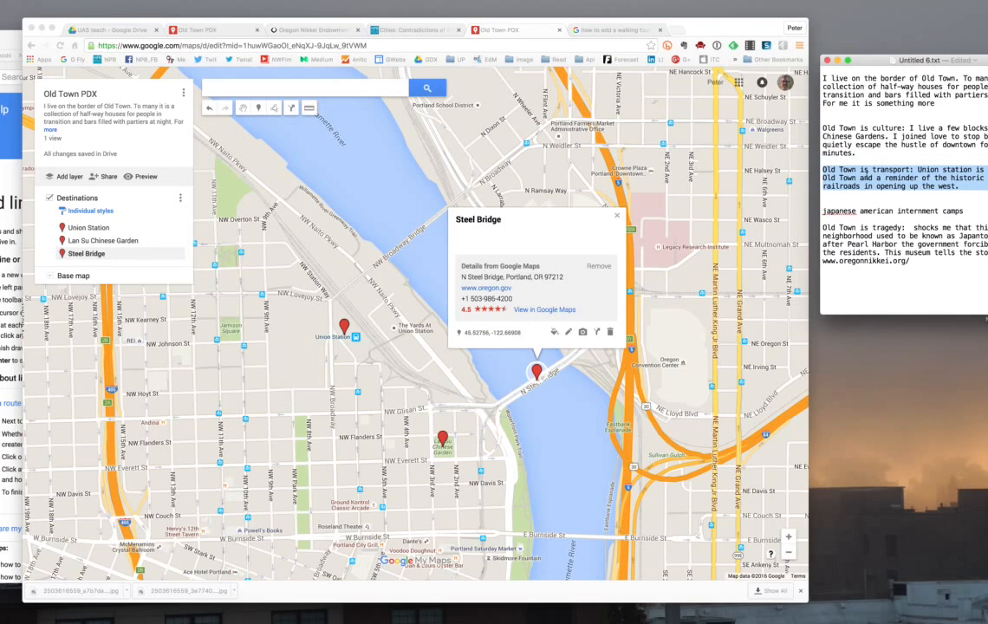
pyautogui.moveTo(374, 316)
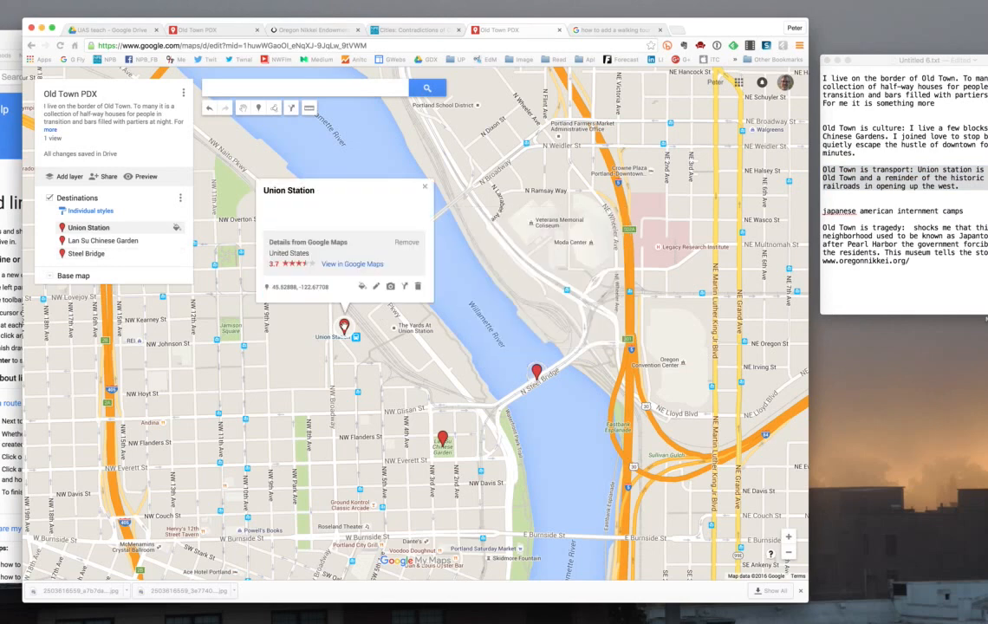
# - Paste the 'Old Town is transport' Union Station paragraph into the marker description
pyautogui.click(374, 286)
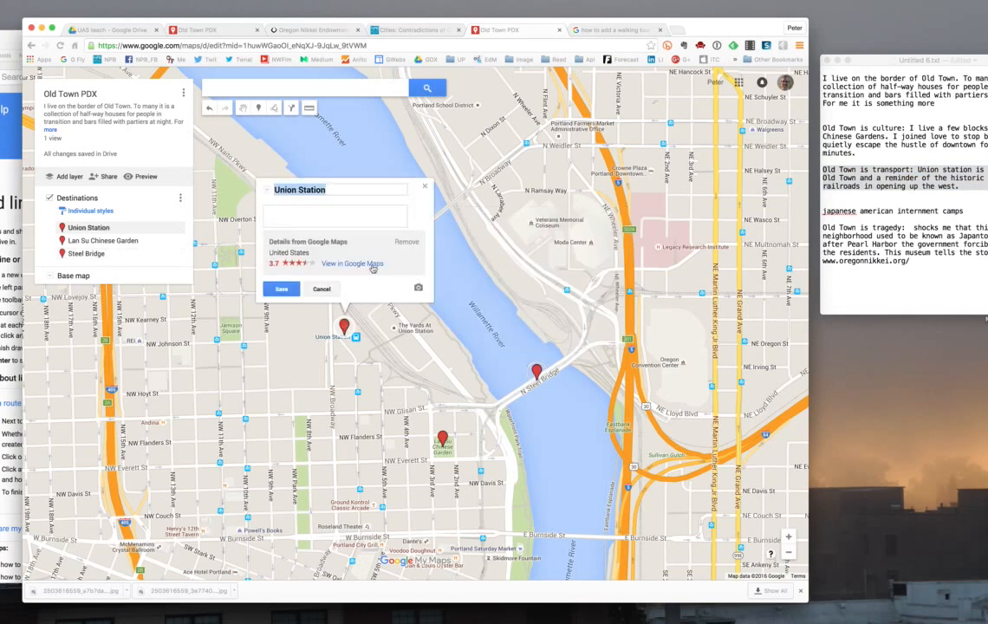
pyautogui.write('Old Town is transport: Union station is the hub of Old Town and a reminder of the historic role of railroads in opening up the west.')
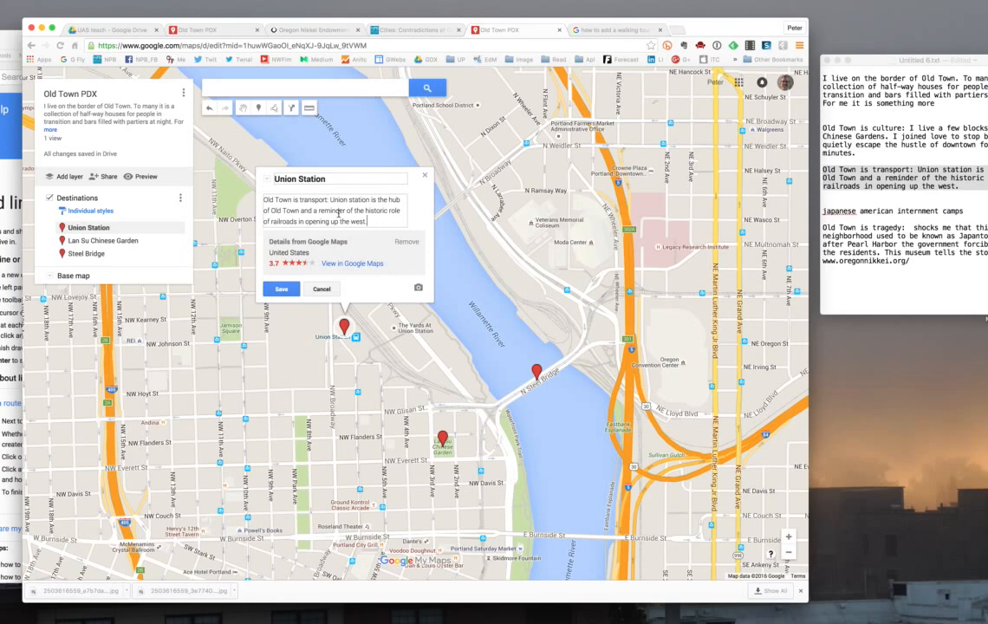
pyautogui.moveTo(417, 288)
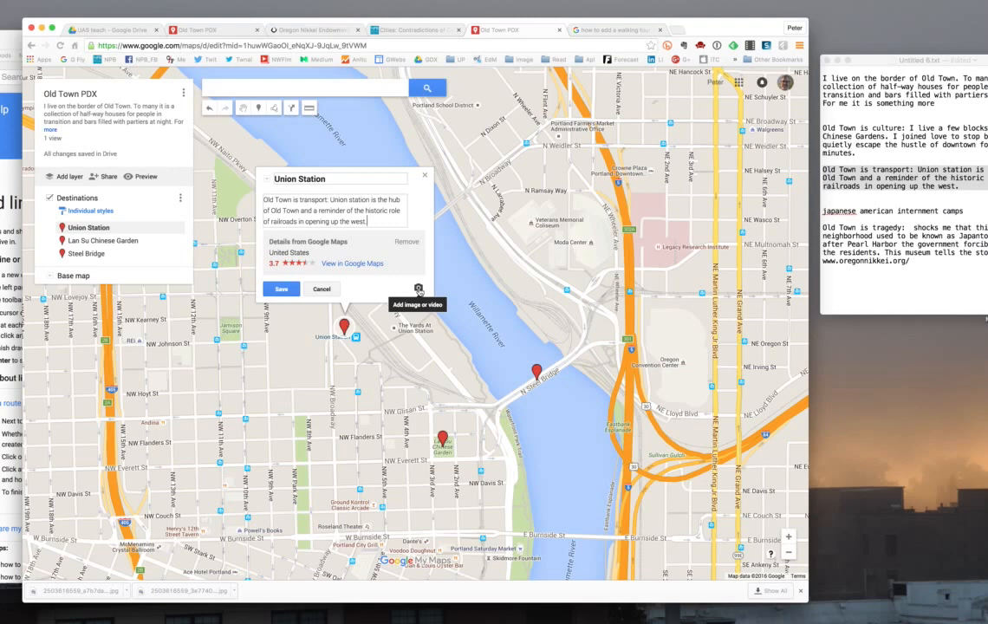
pyautogui.click(416, 289)
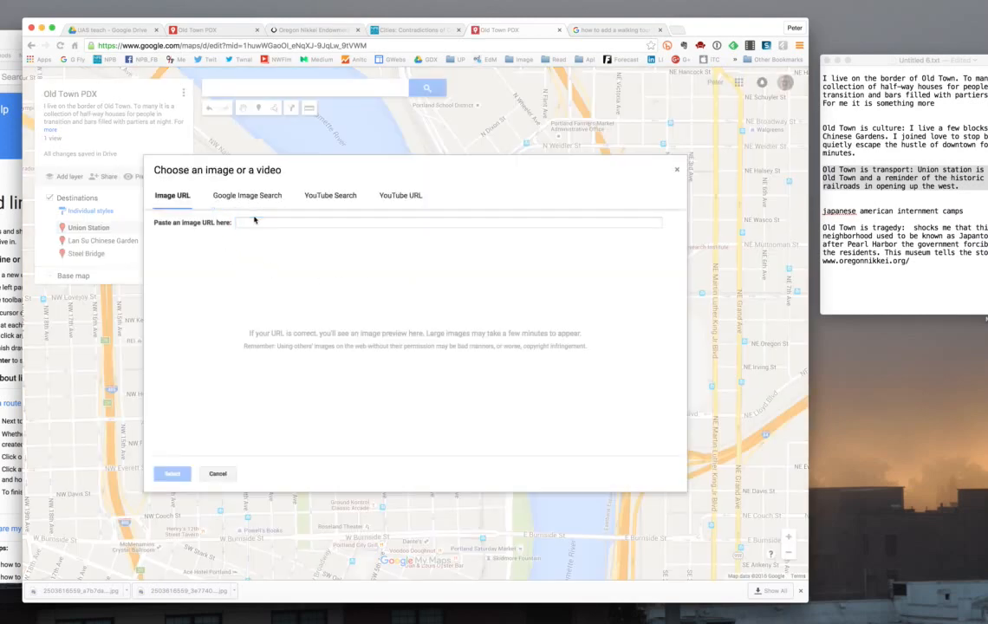
# - Search Google Images for 'union station portland' and insert the sunny clock-tower station photo
pyautogui.click(447, 222)
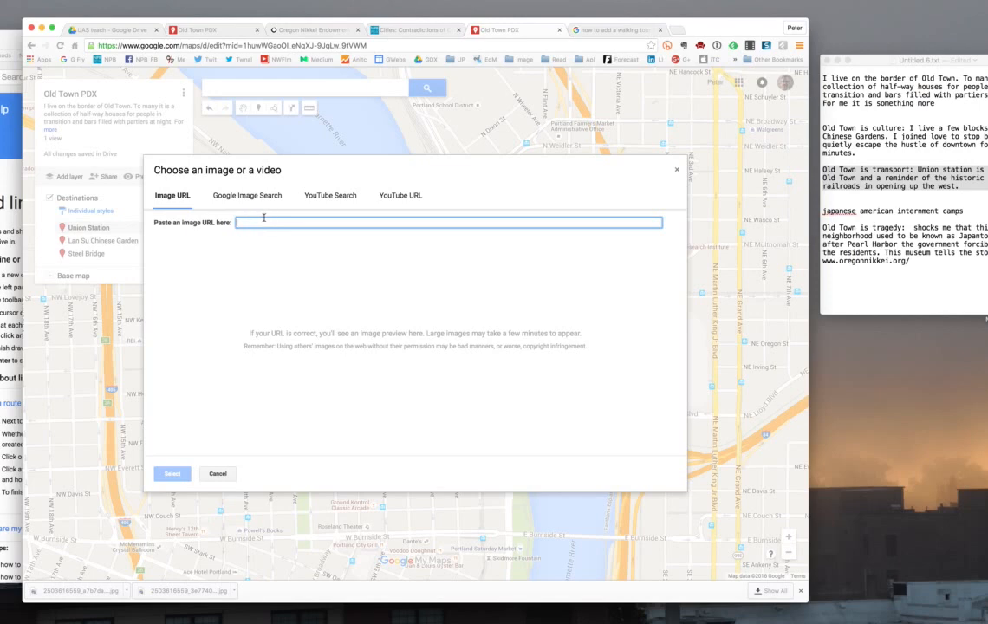
pyautogui.write('union station portland')
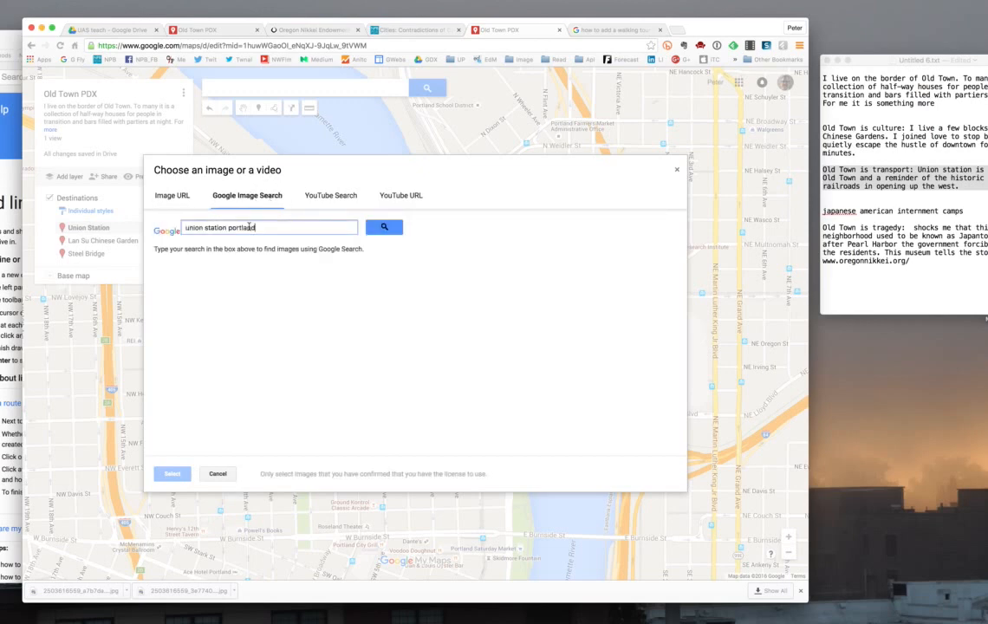
pyautogui.click(383, 227)
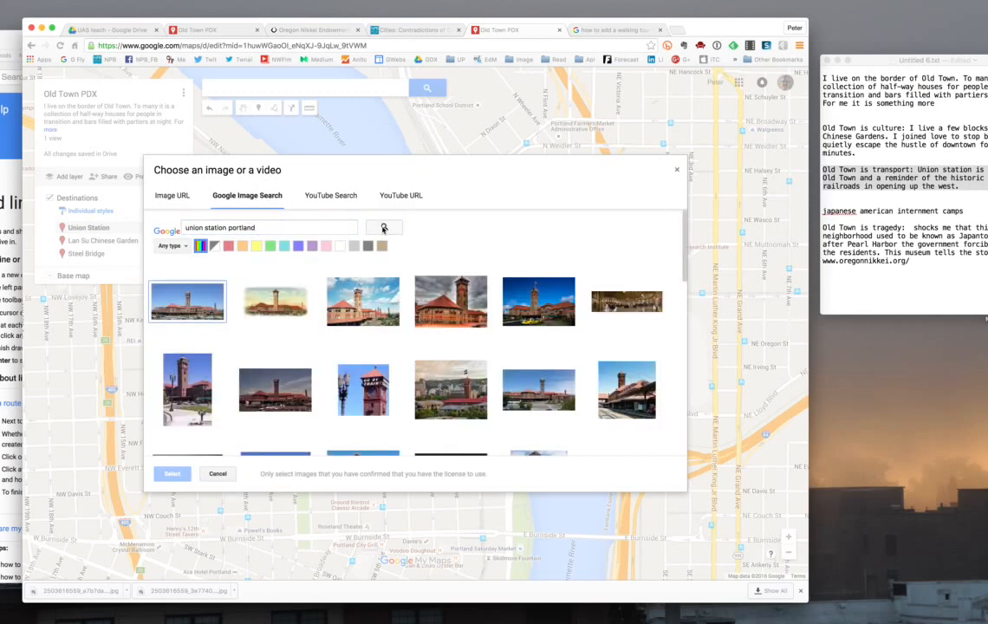
pyautogui.click(363, 301)
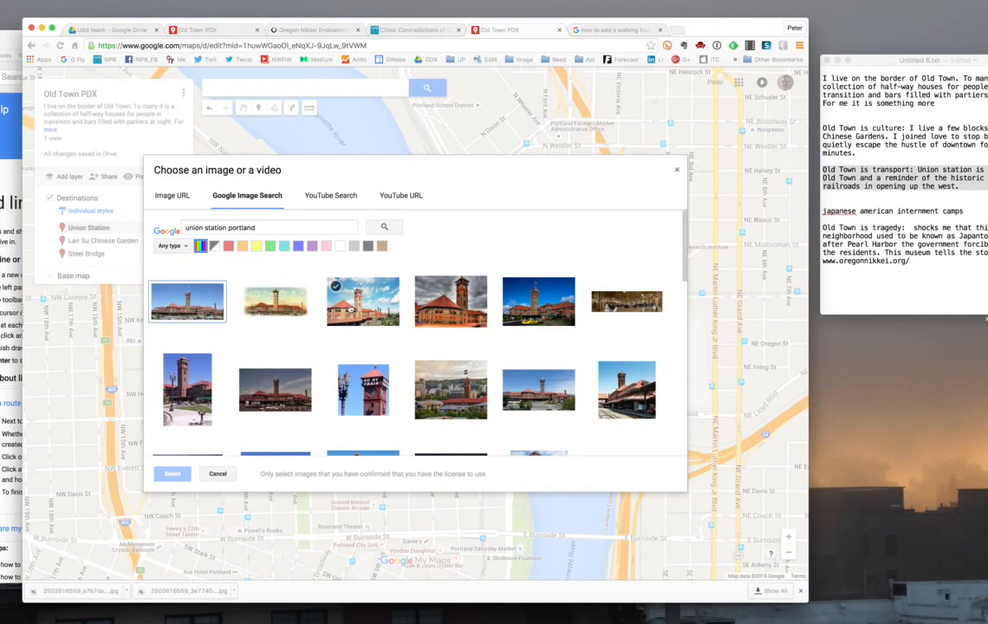
pyautogui.click(362, 301)
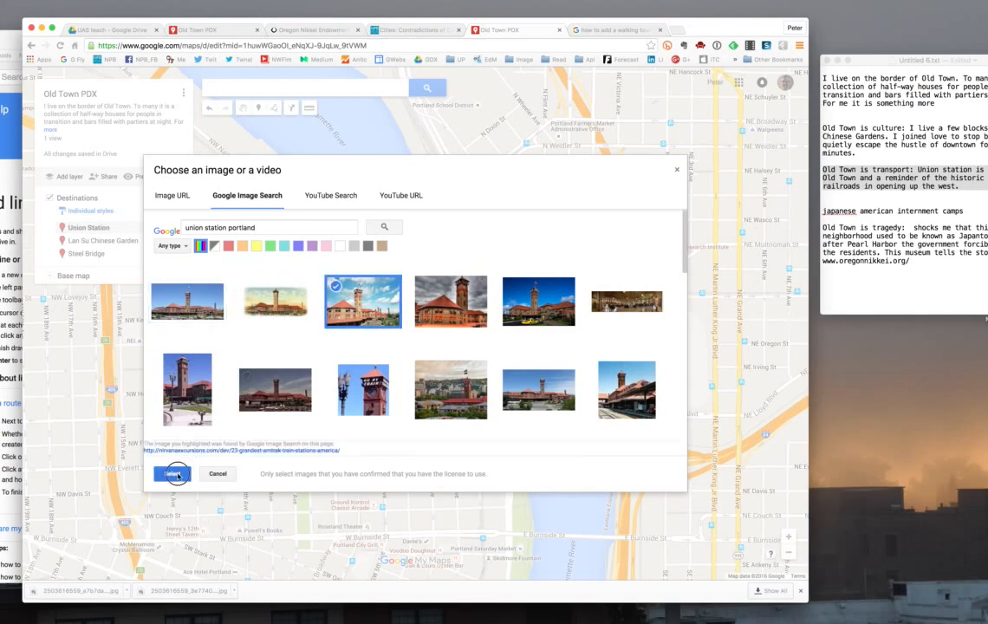
pyautogui.click(171, 474)
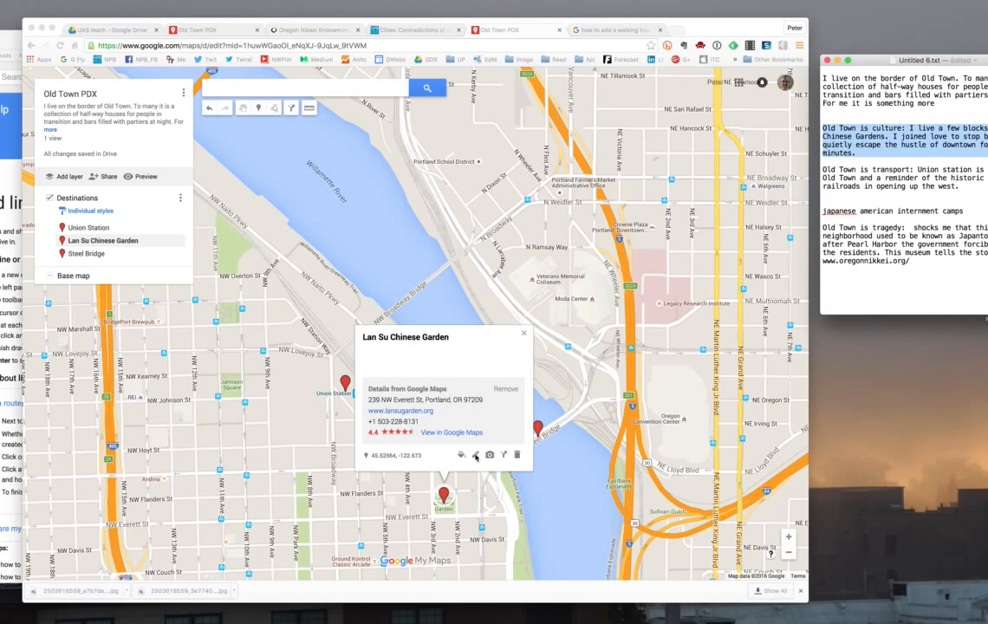
# - Paste the 'Old Town is culture' paragraph into Lan Su Chinese Garden and search images of the garden
pyautogui.click(473, 457)
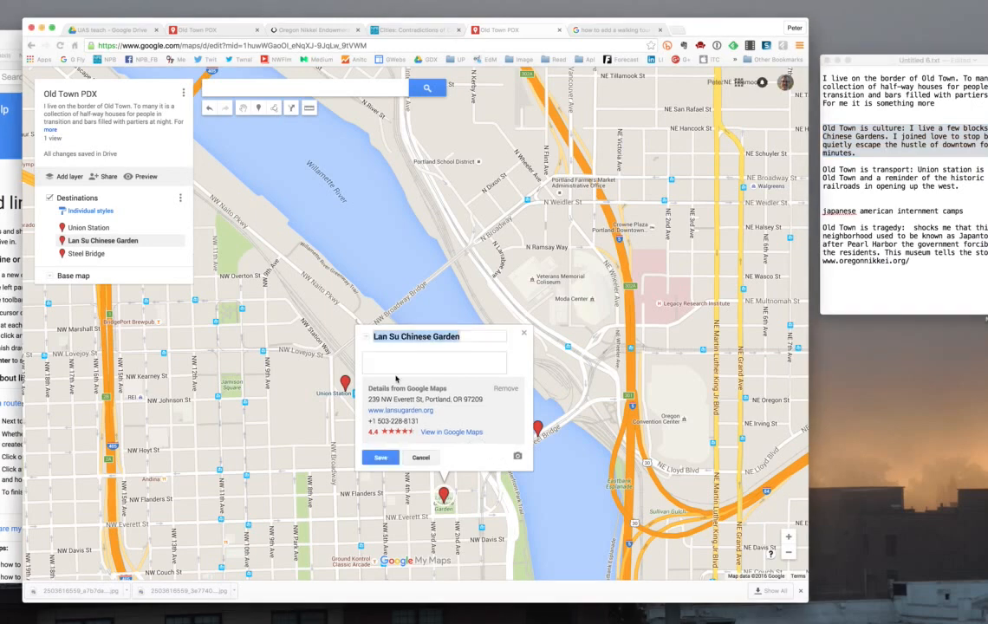
pyautogui.write('Old Town is culture. I live a few blocks from the Chinese Gardens. I joined love to stop by and sit a quietly escape the hustle of downtown for a few minutes.')
pyautogui.write('lan su chinese portland')
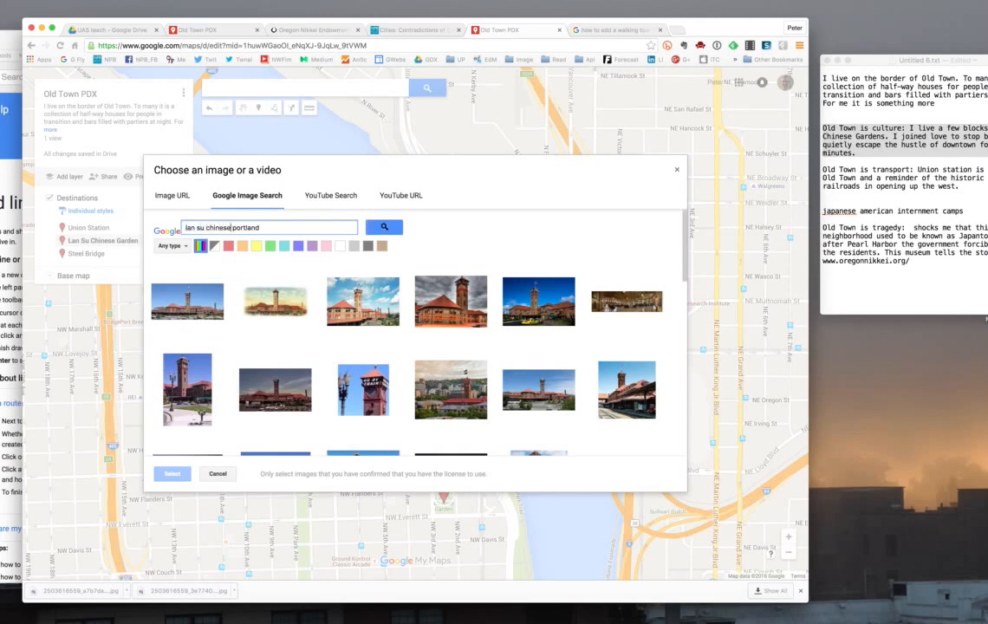
pyautogui.click(383, 227)
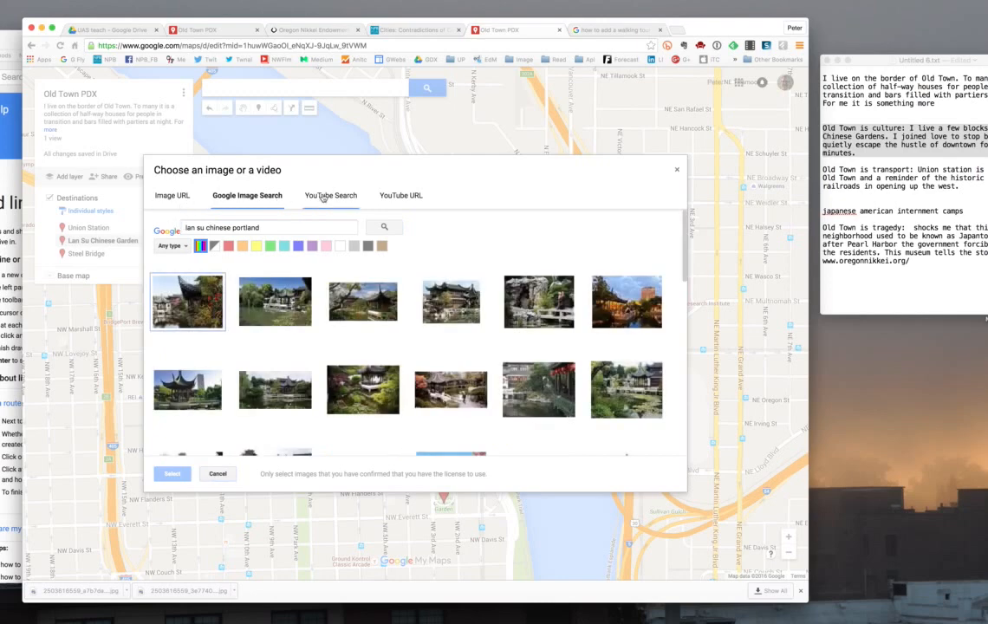
# - Search YouTube for 'lan su chinese gardens' videos instead of images
pyautogui.click(331, 195)
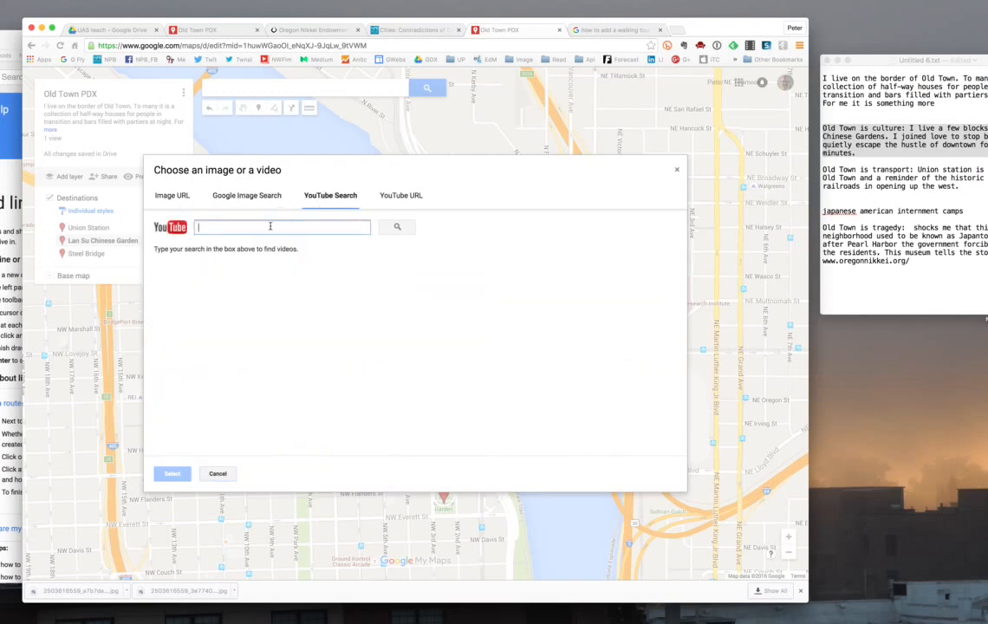
pyautogui.write('lan su chinese garde')
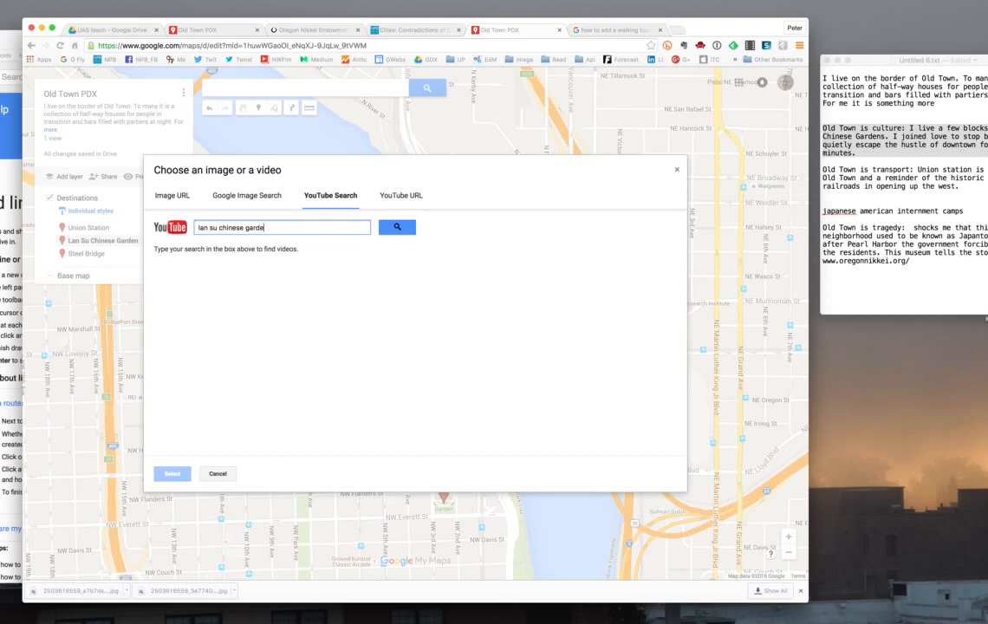
pyautogui.click(396, 227)
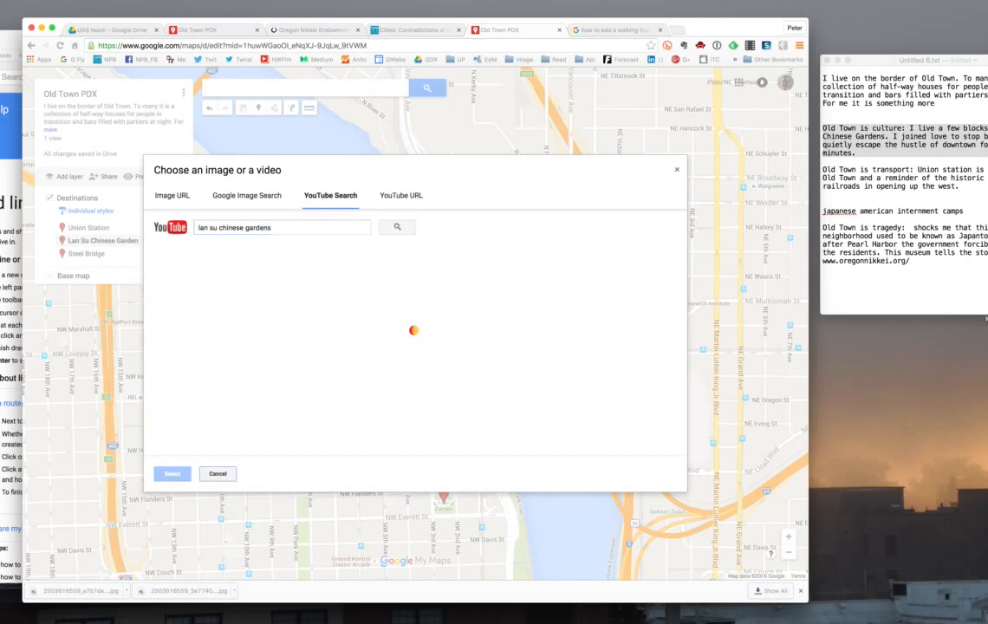
pyautogui.click(396, 226)
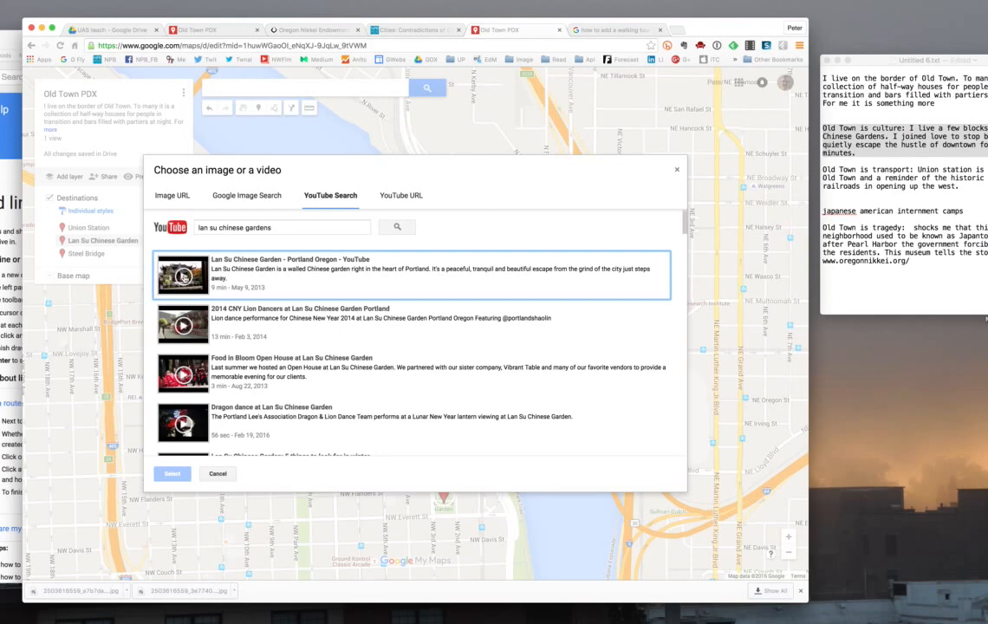
# - Preview the first Lan Su Chinese Garden video and select it for the popup
pyautogui.click(183, 275)
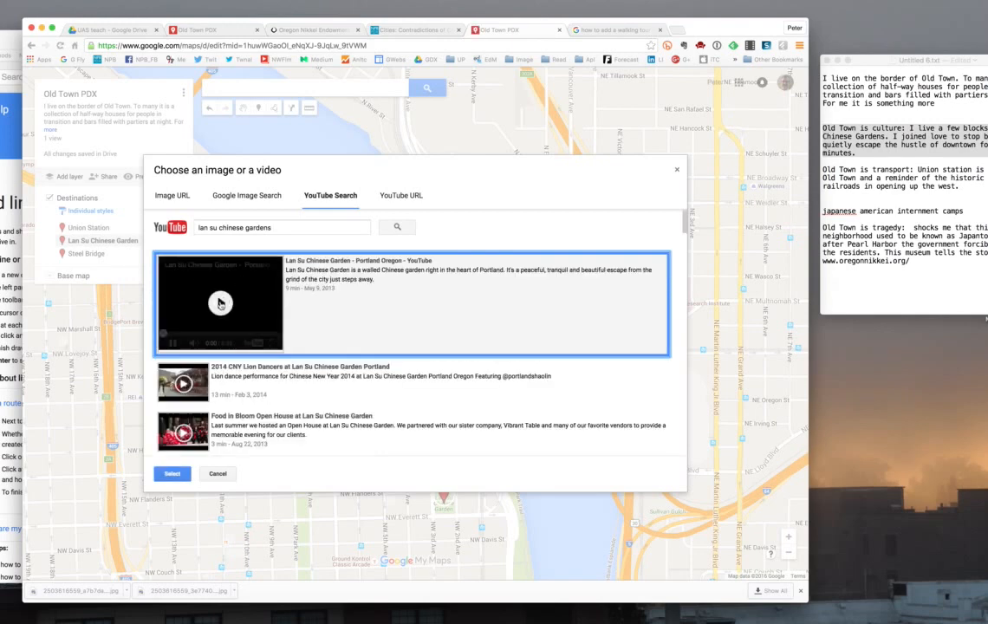
pyautogui.click(219, 302)
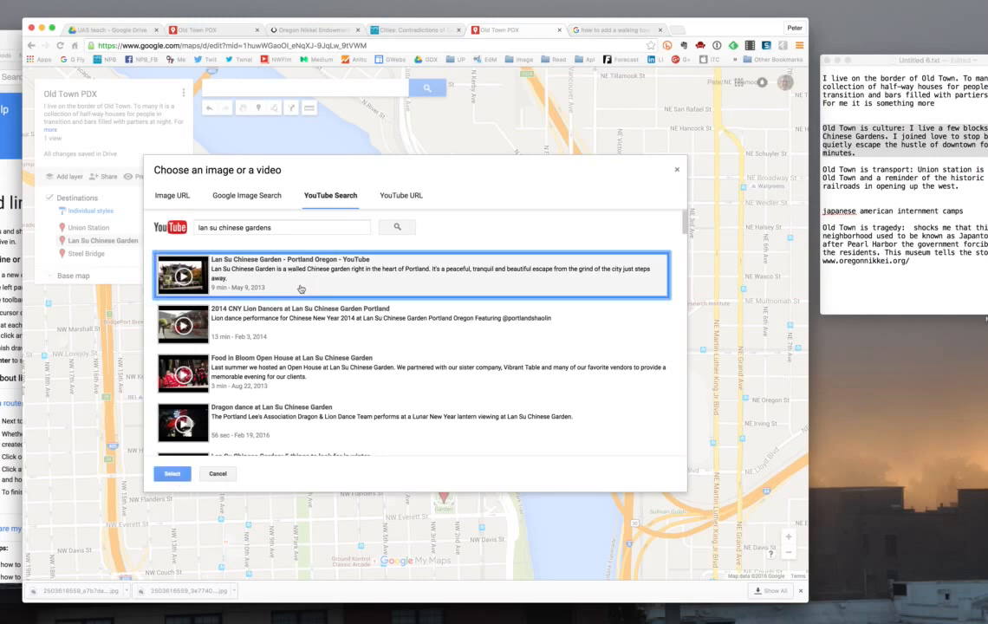
pyautogui.click(172, 474)
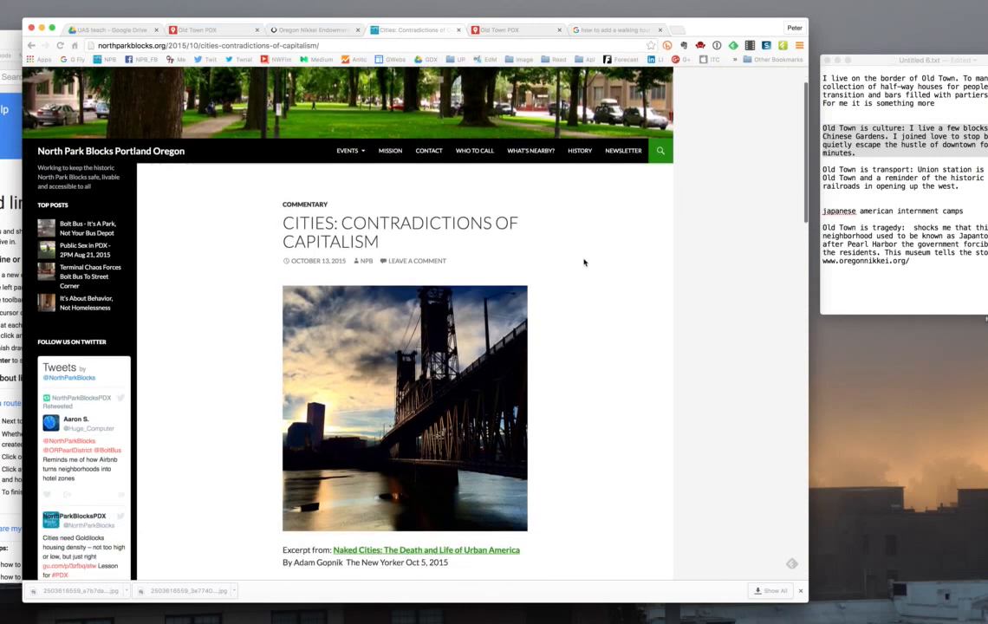
# - Copy the bridge photo's image address from the blog and return to the Old Town PDX tab
pyautogui.scroll(-3)
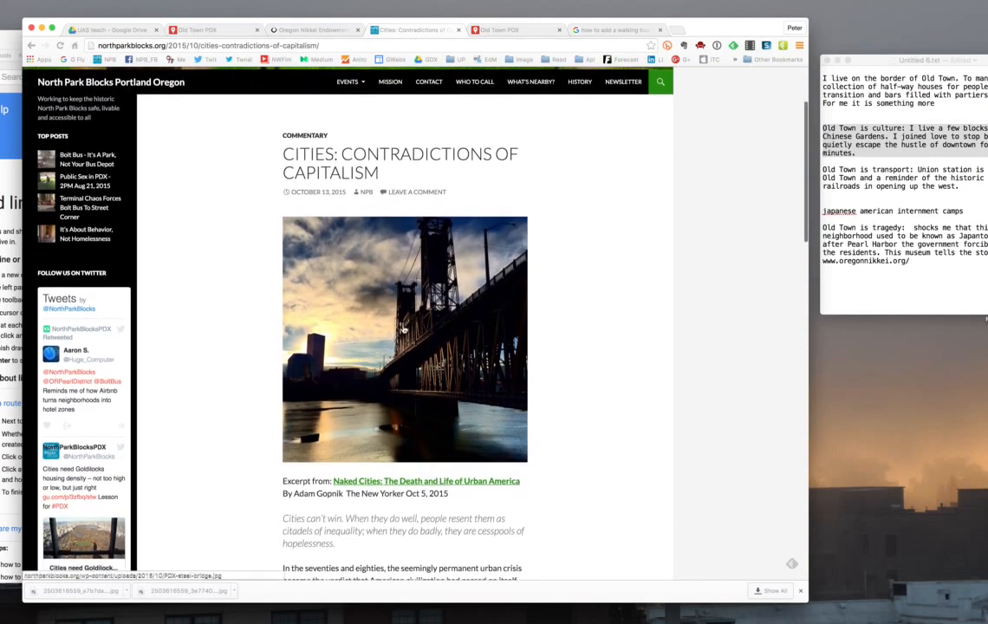
pyautogui.moveTo(381, 282)
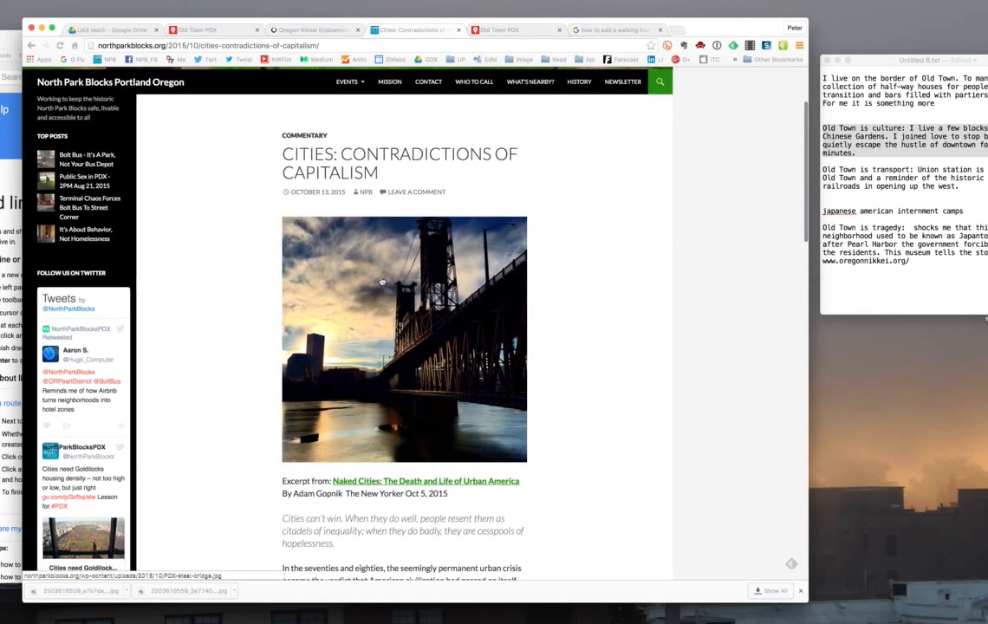
pyautogui.rightClick(382, 281)
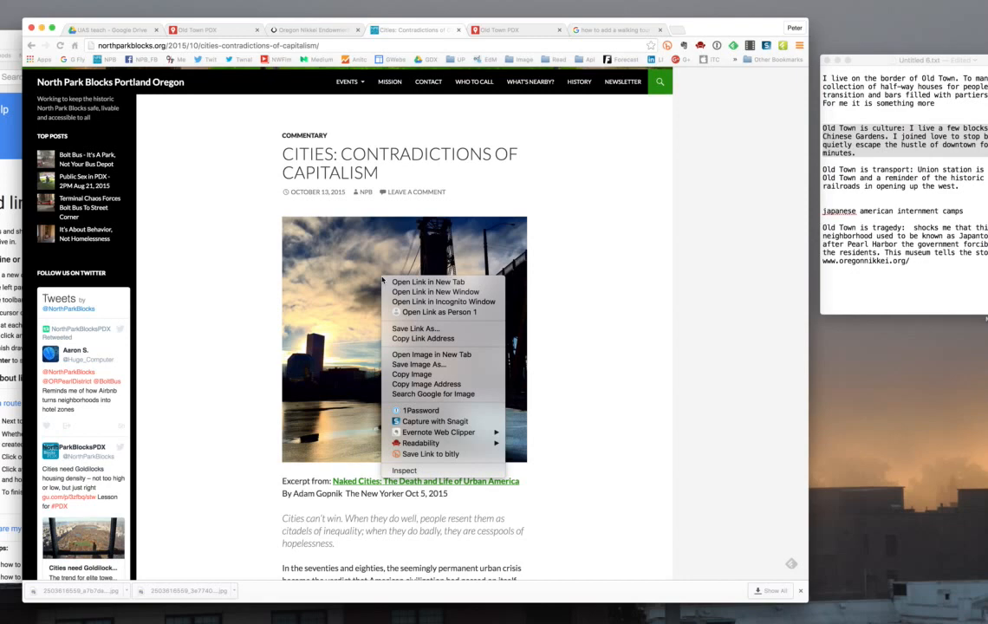
pyautogui.moveTo(382, 320)
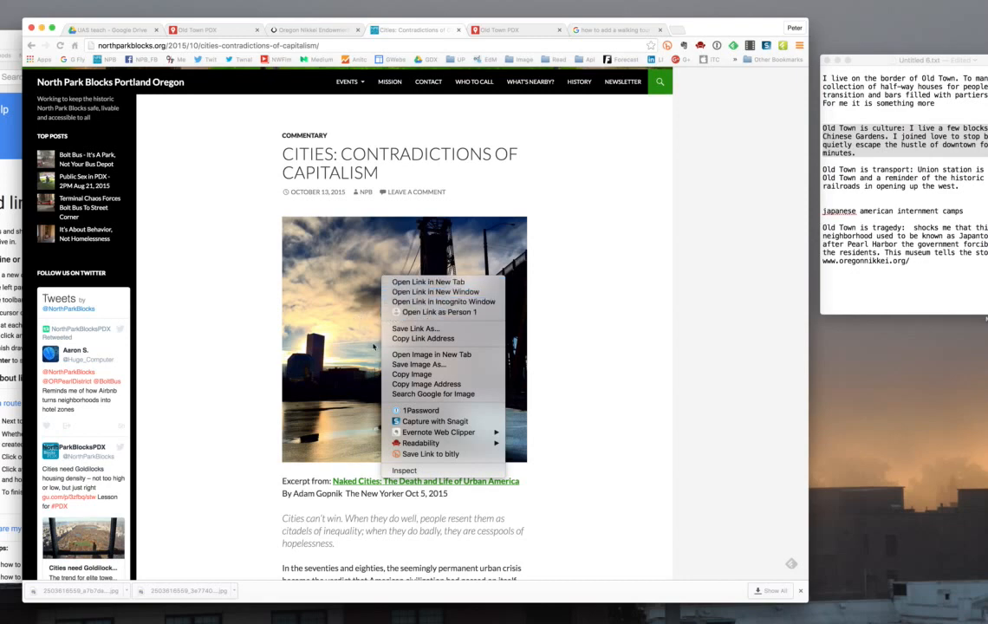
pyautogui.moveTo(415, 364)
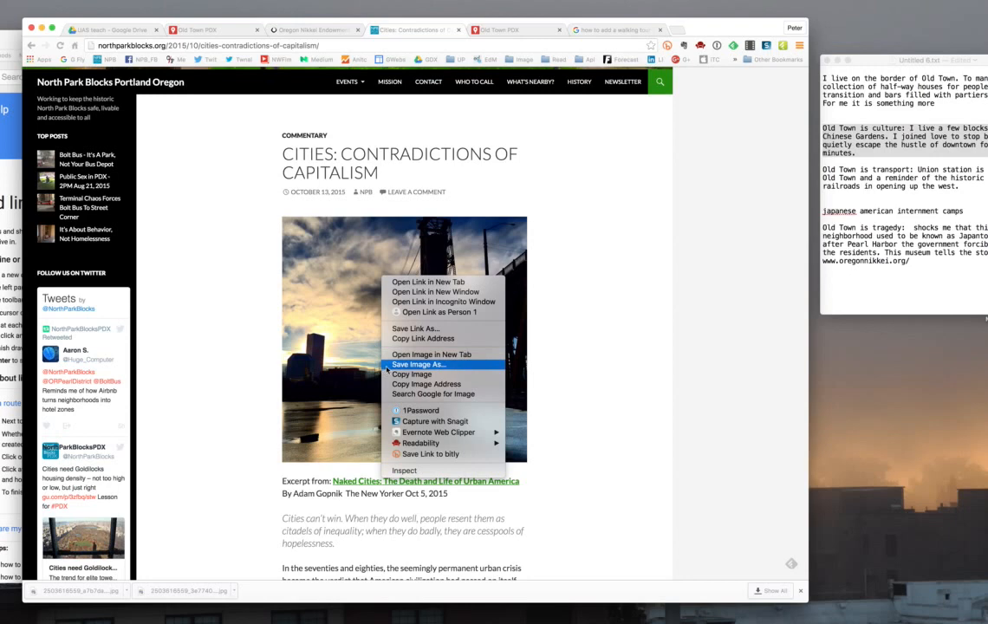
pyautogui.click(417, 363)
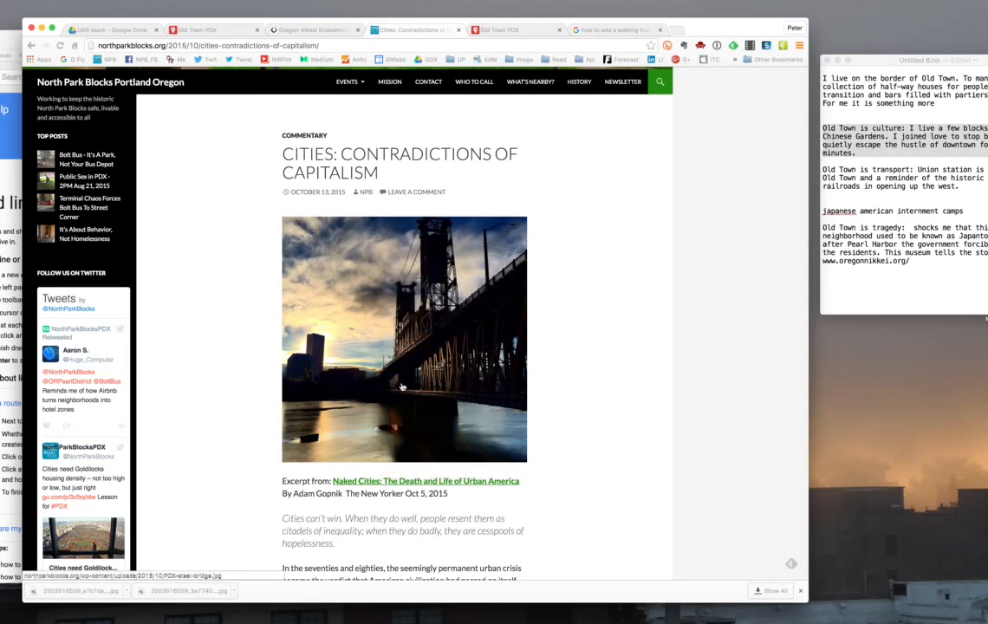
pyautogui.click(514, 29)
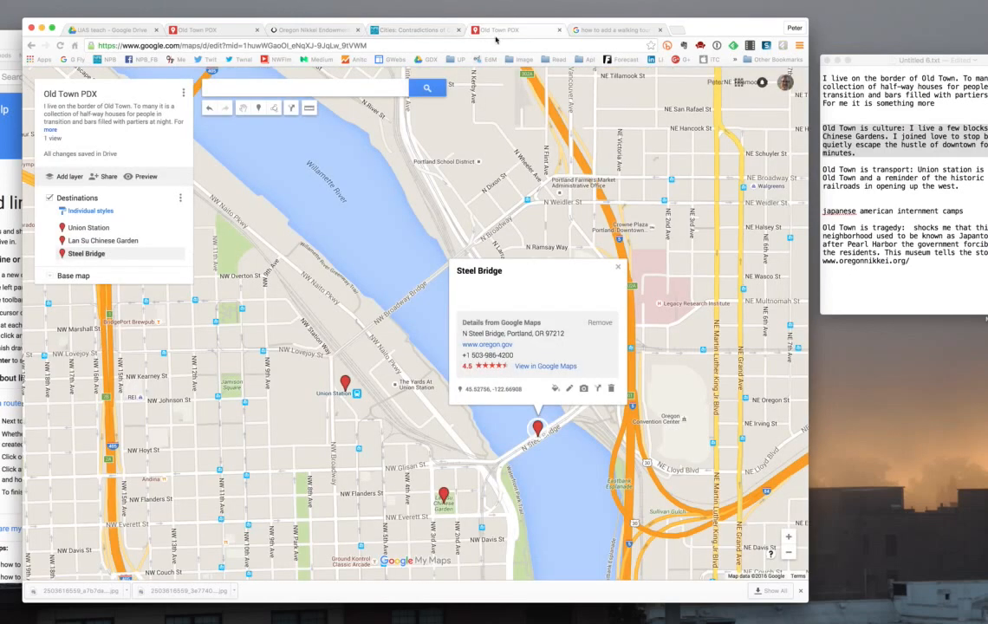
pyautogui.moveTo(567, 388)
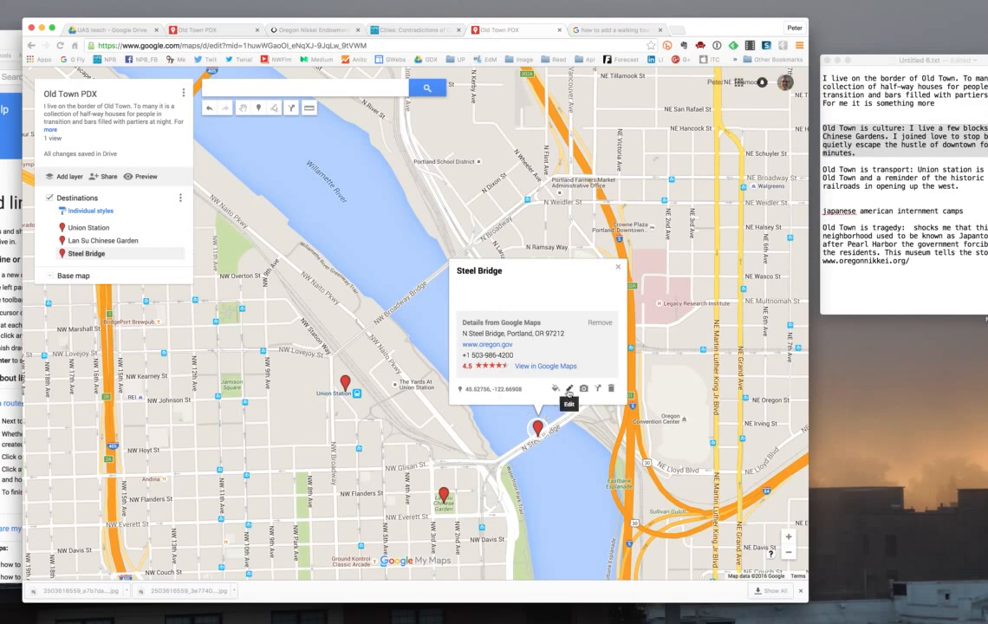
# - Attach the northparkblocks.org PDX-steel-bridge.jpg image to Steel Bridge via Image URL
pyautogui.click(570, 388)
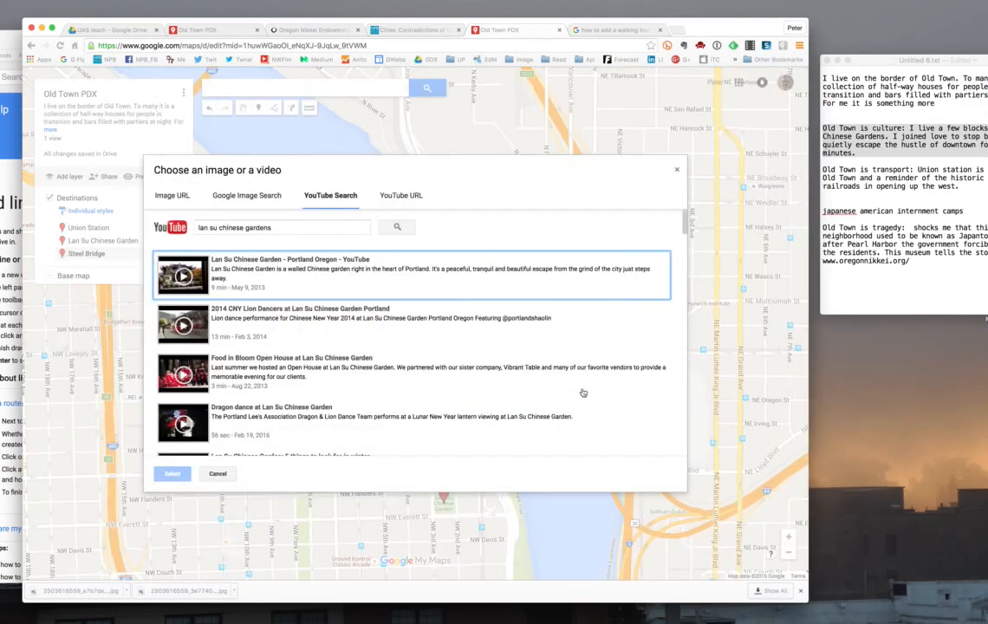
pyautogui.click(171, 195)
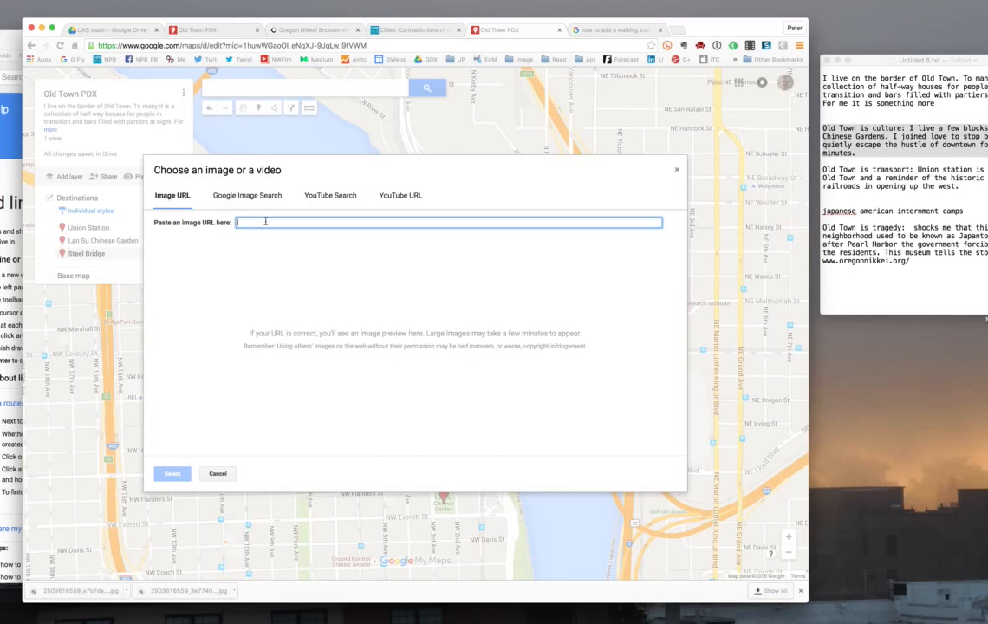
pyautogui.write('http://northparkblocks.org/wp-content/uploads/2015/10/PDX-steel-bridge.jpg')
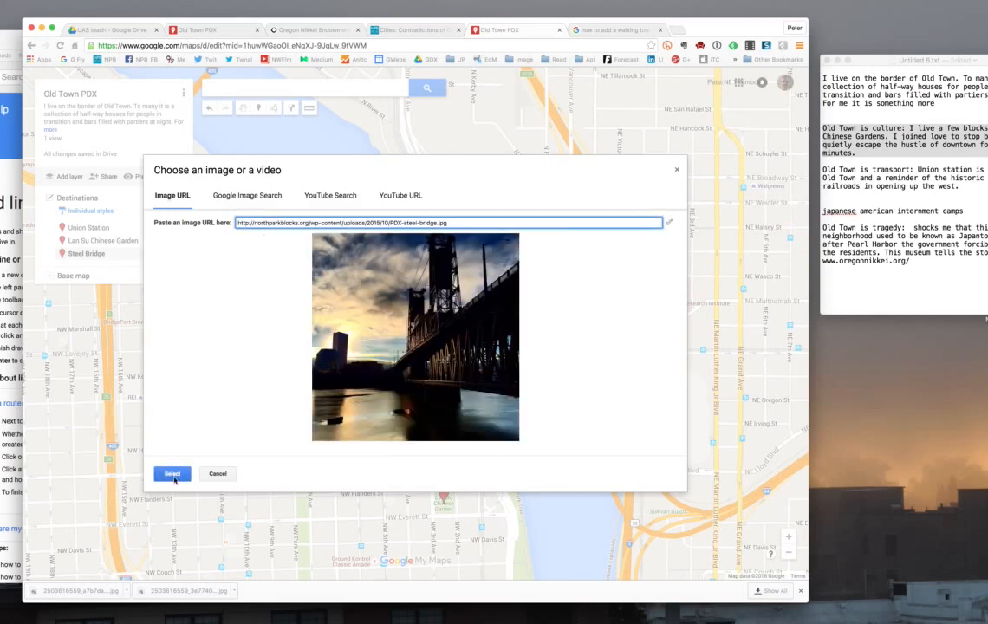
pyautogui.click(171, 474)
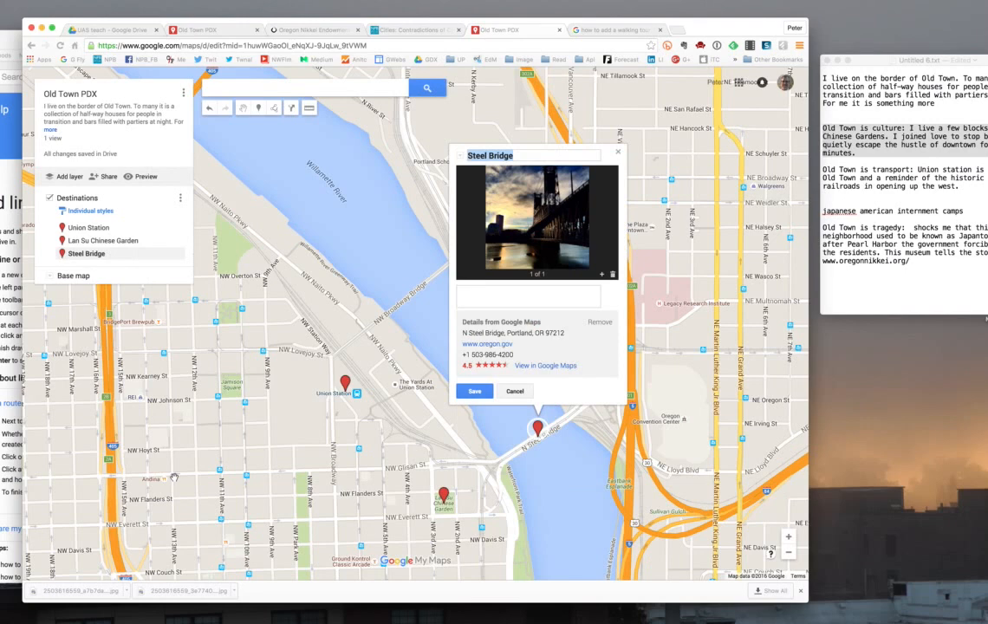
pyautogui.moveTo(603, 275)
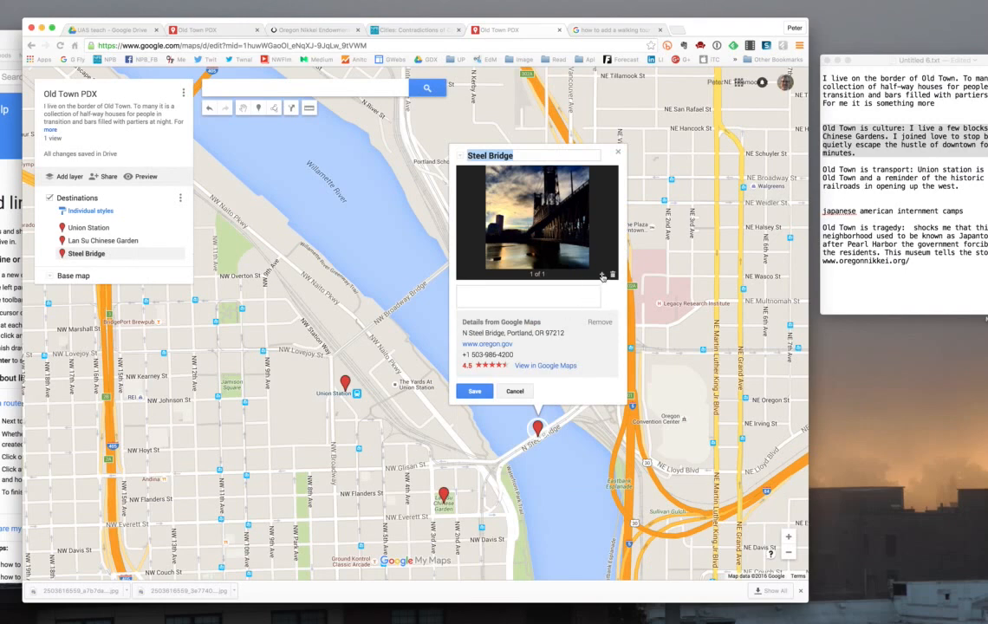
# - Add a Google Image Search 'steel bridge portland' photo as the second image and save the marker
pyautogui.click(602, 276)
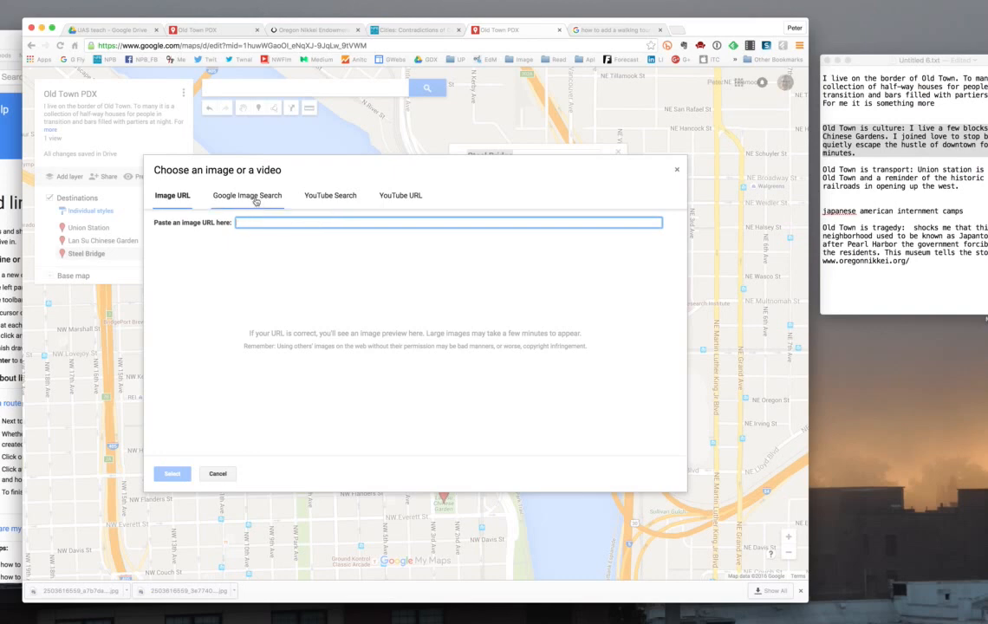
pyautogui.click(247, 195)
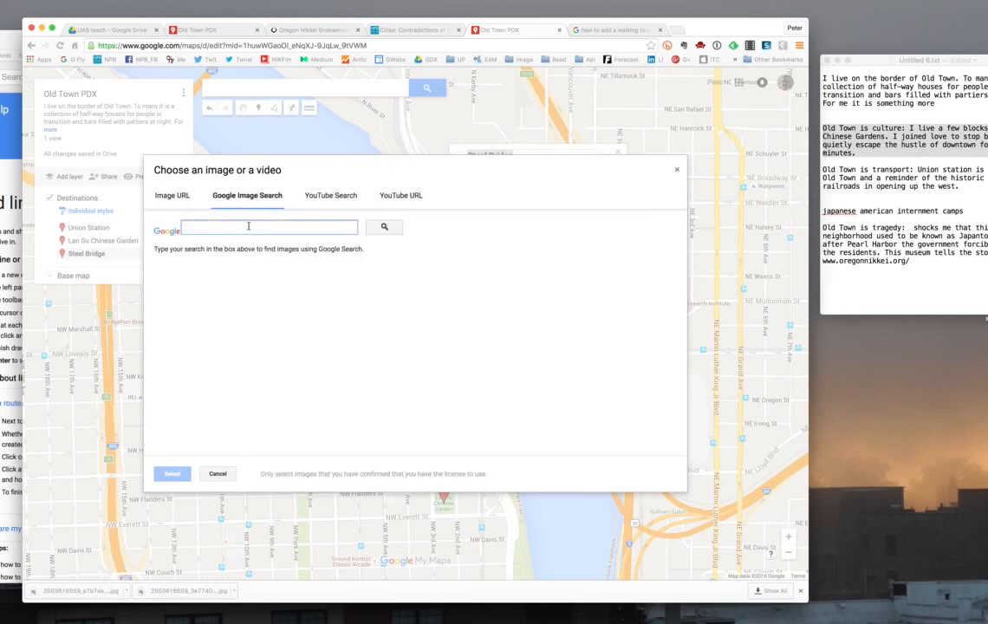
pyautogui.write('steel bridge portland')
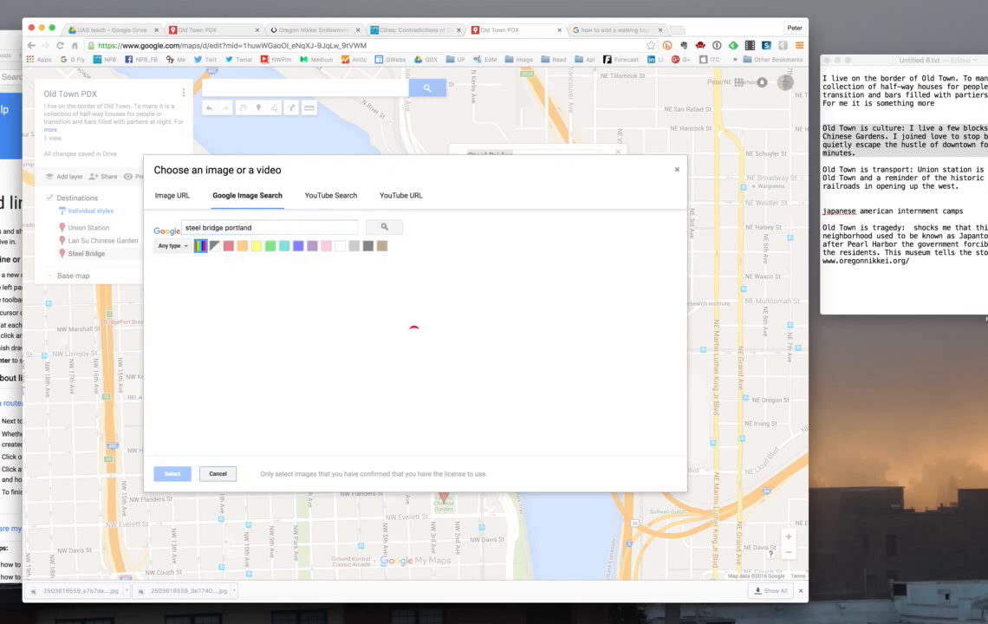
pyautogui.click(383, 227)
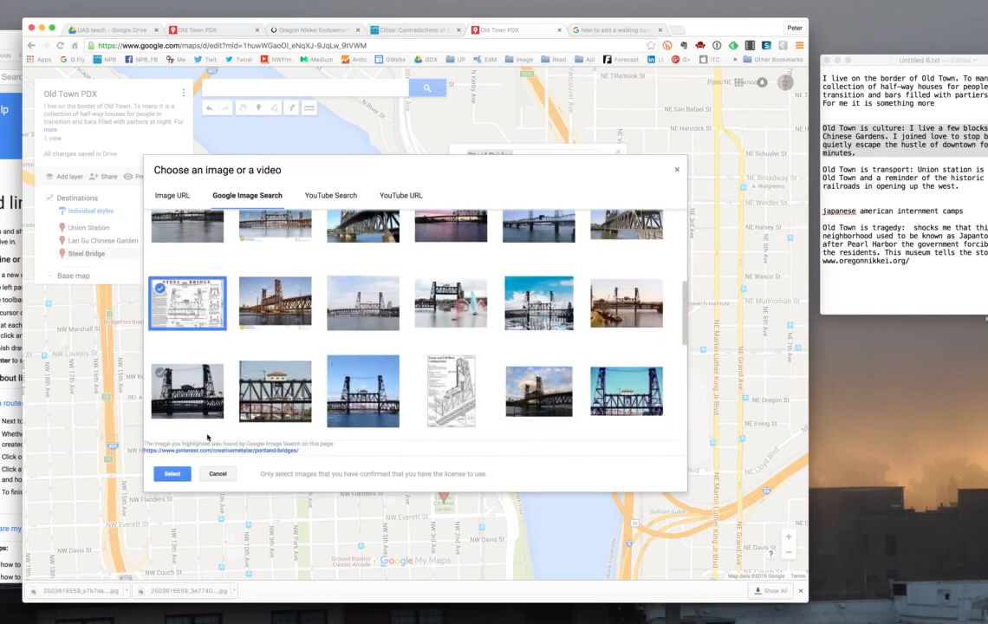
pyautogui.click(171, 474)
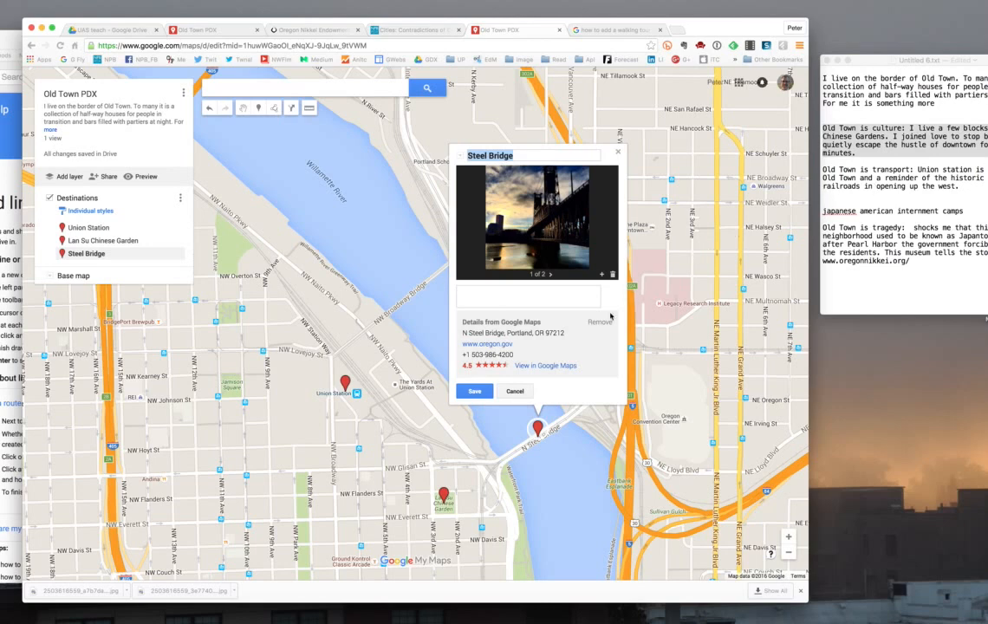
pyautogui.click(475, 391)
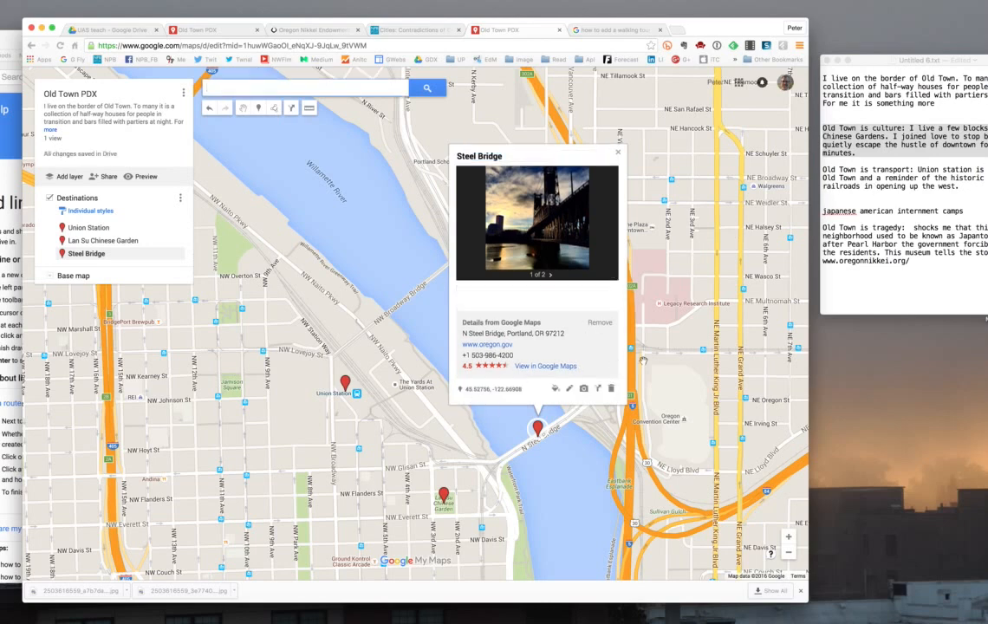